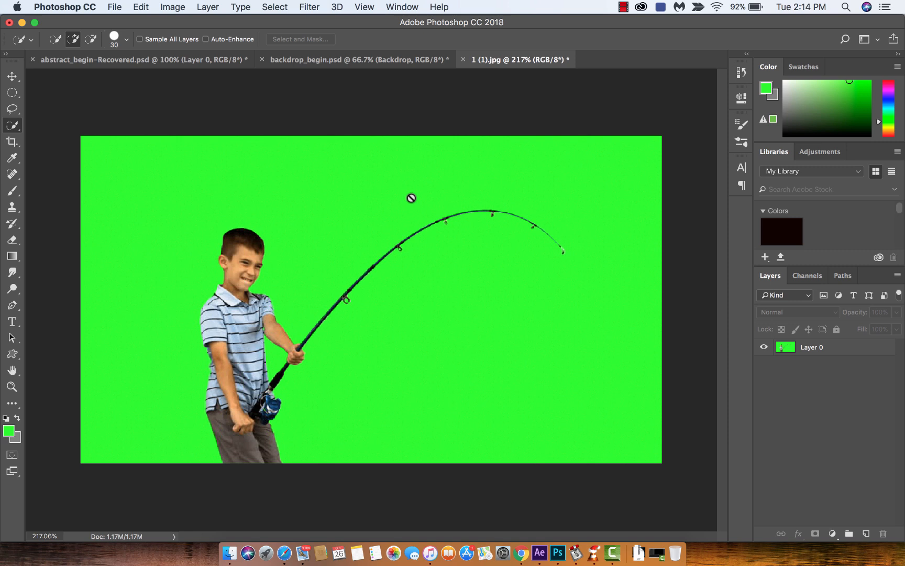
mouse_move(402, 231)
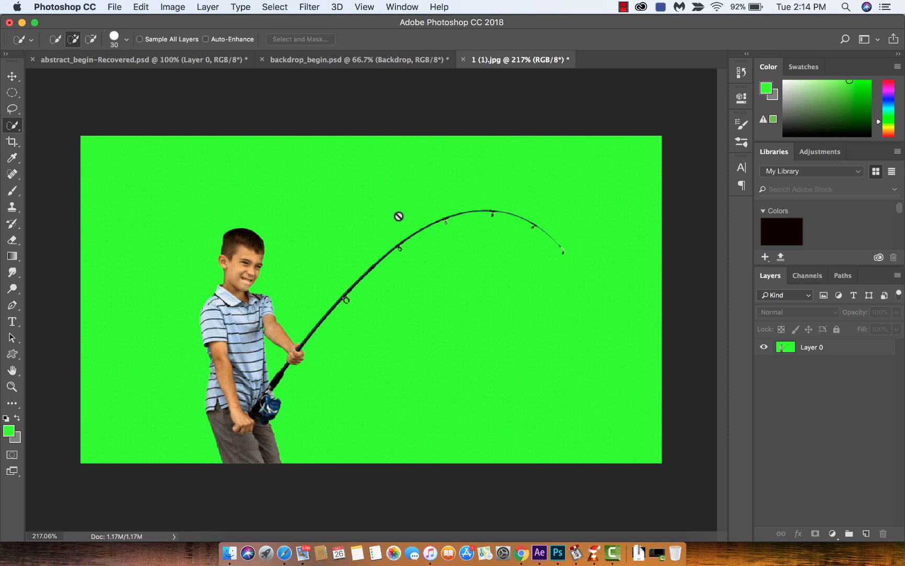
mouse_move(339, 249)
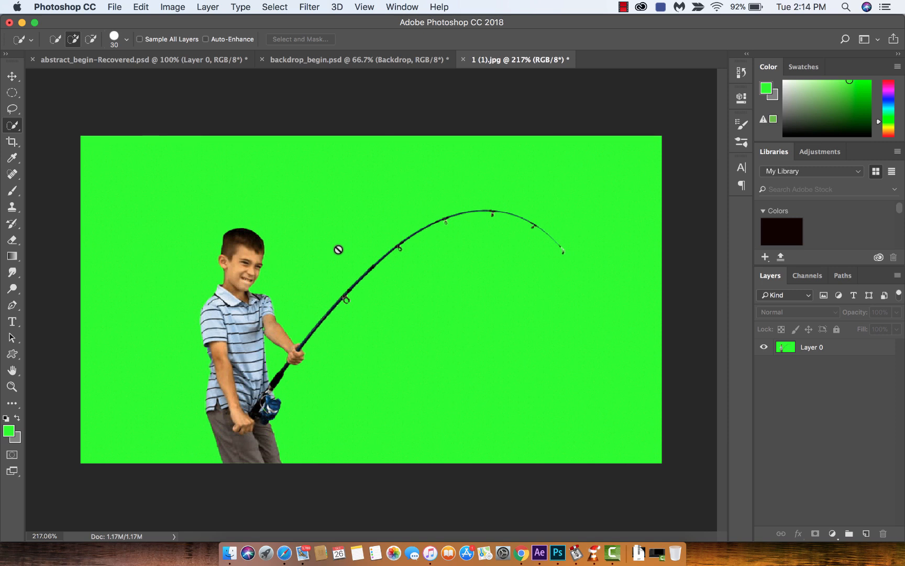
mouse_move(378, 252)
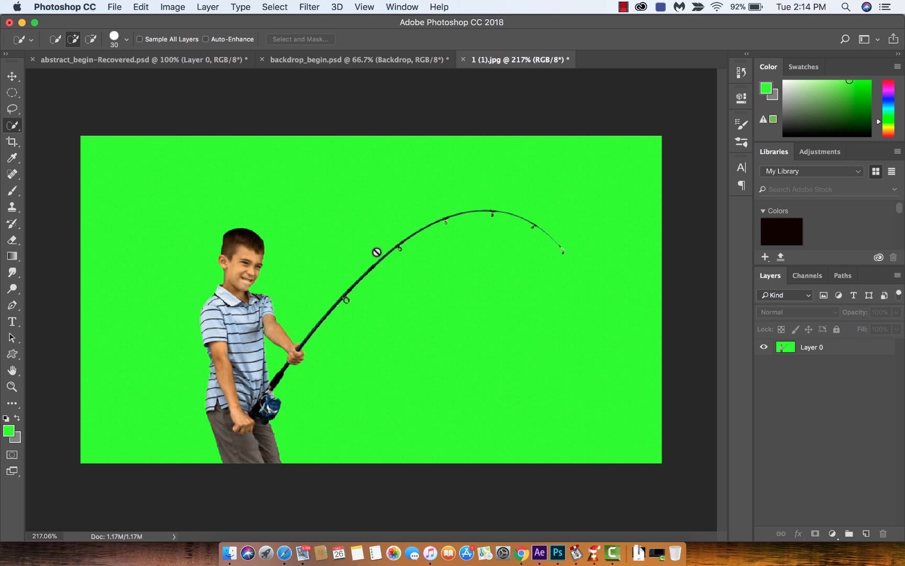
mouse_move(853, 393)
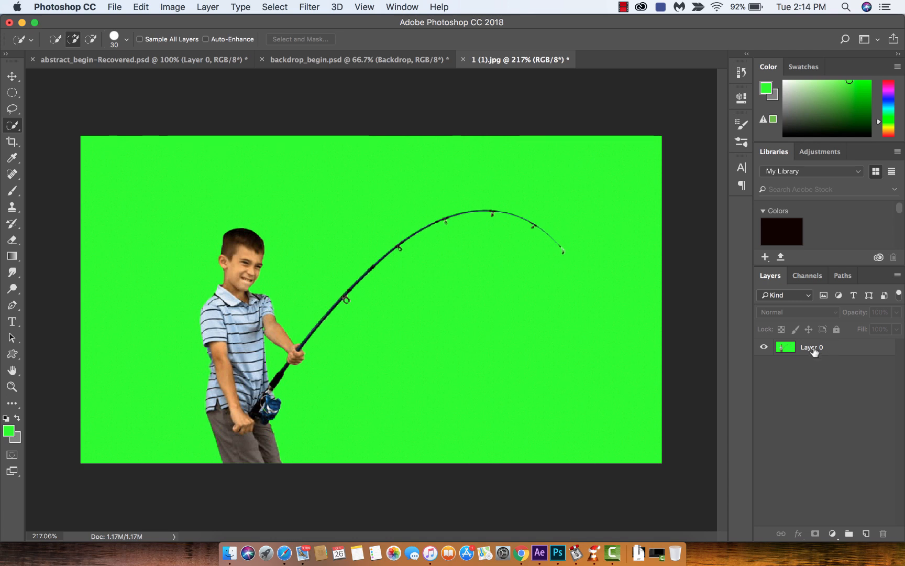
mouse_move(815, 349)
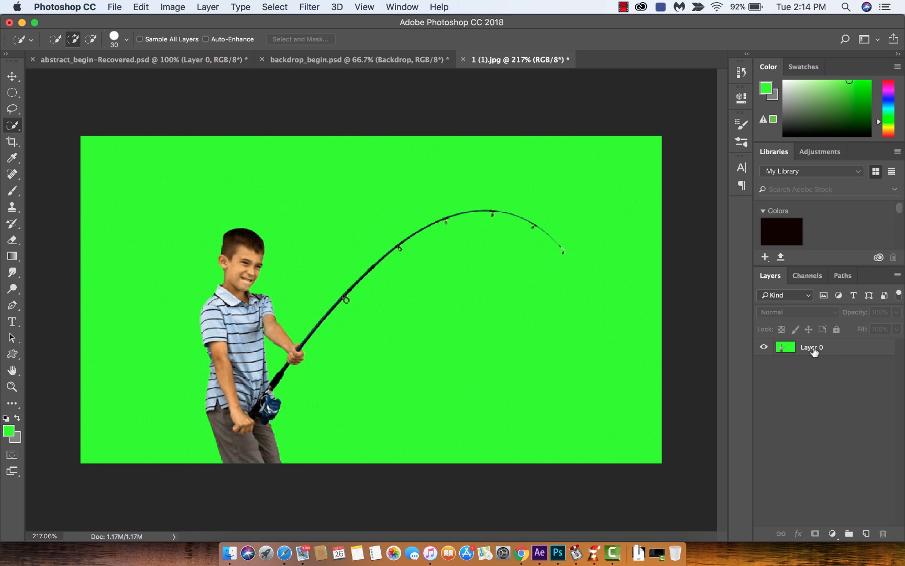
Duplicate Layer 0 into a Layer 0 copy and hide the original Layer 0
click(811, 348)
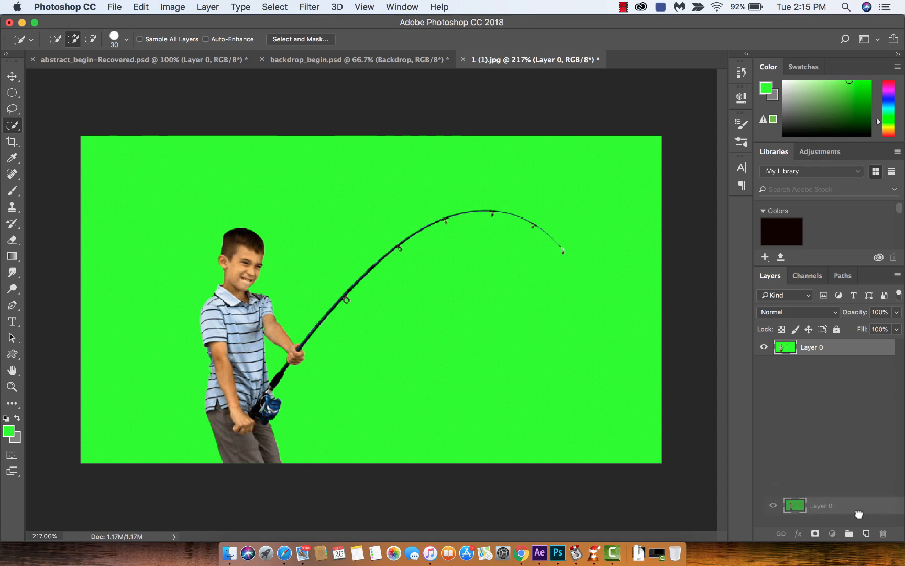
drag(794, 505, 794, 347)
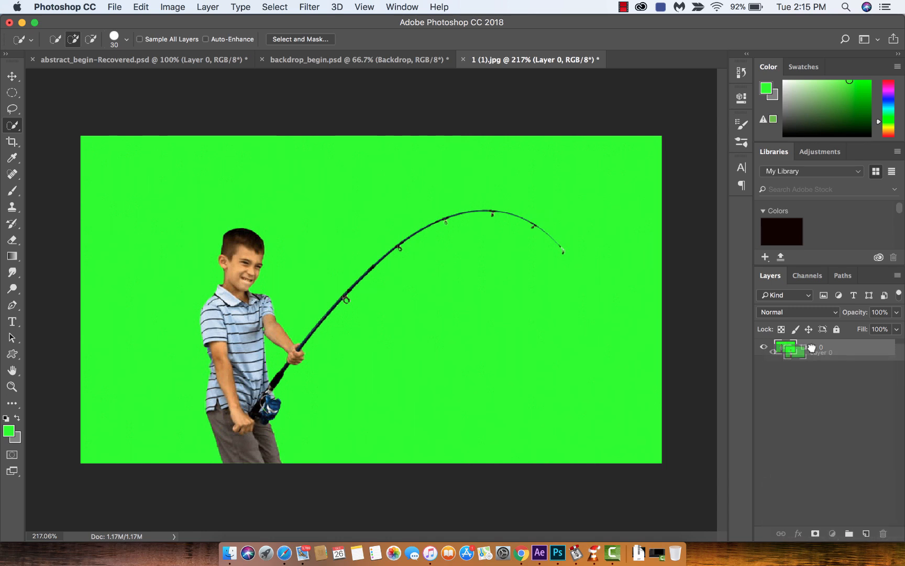
key(cmd+j)
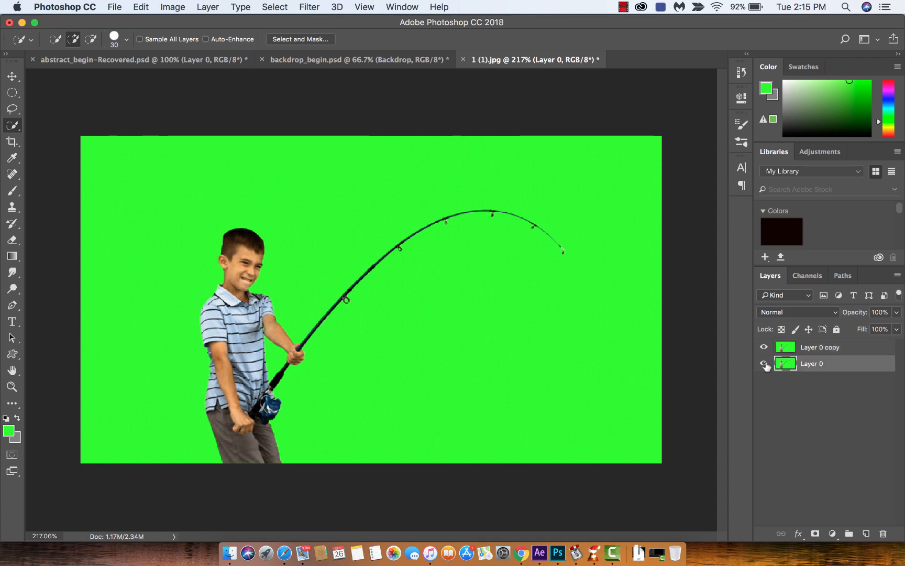
click(763, 363)
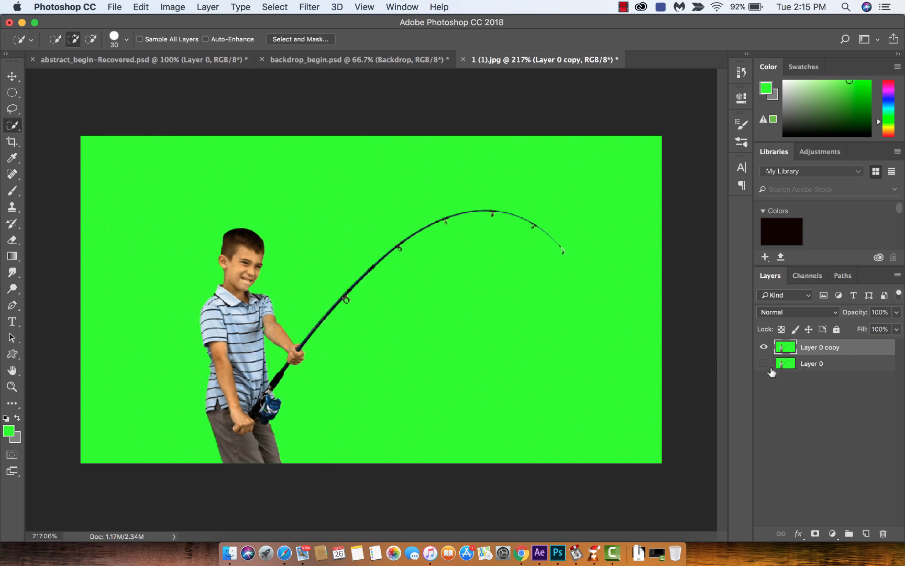
click(10, 78)
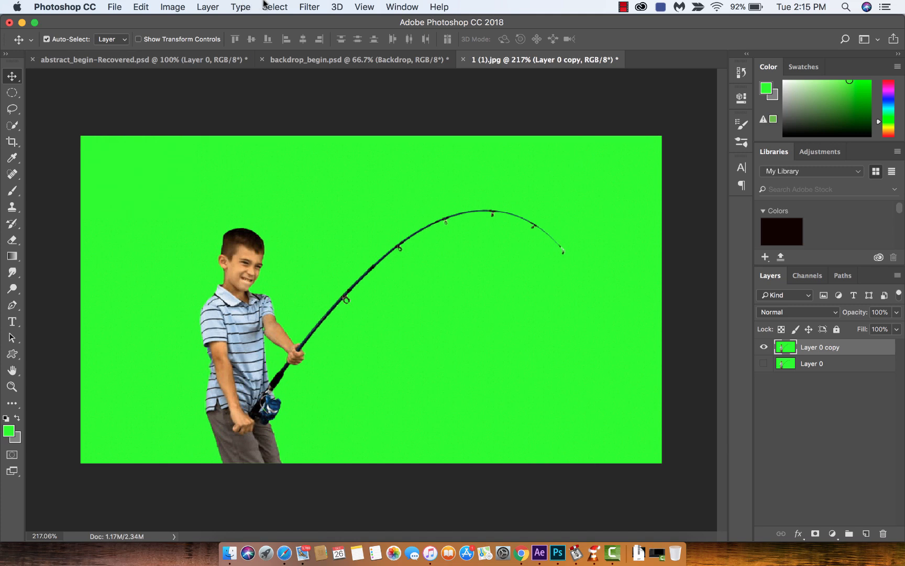
Start a Color Range selection of the green backdrop and lower Fuzziness from 200 to 100
click(275, 7)
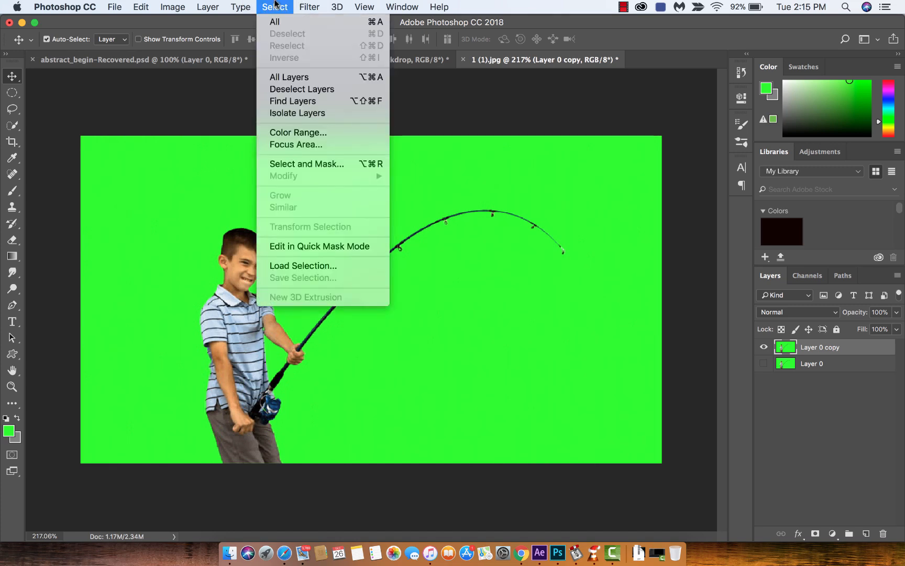
mouse_move(287, 133)
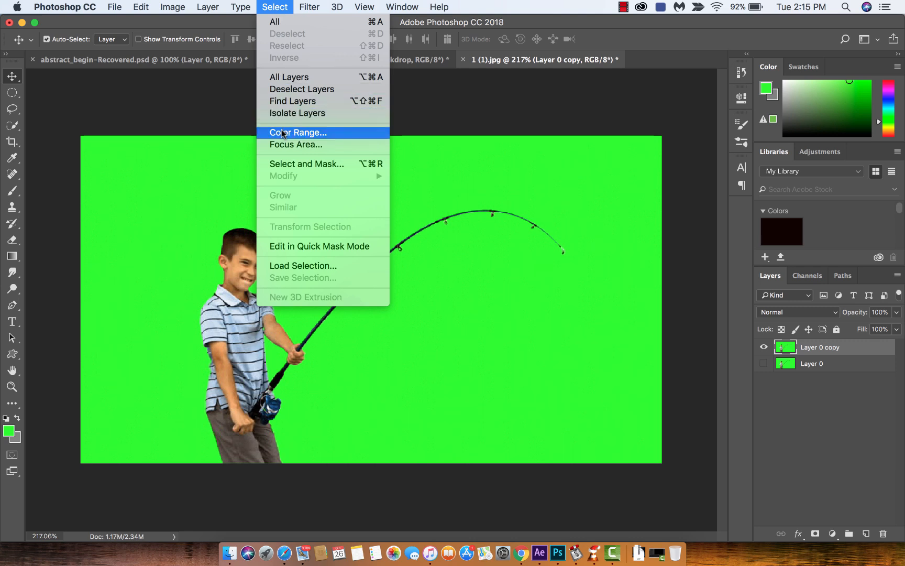
click(297, 133)
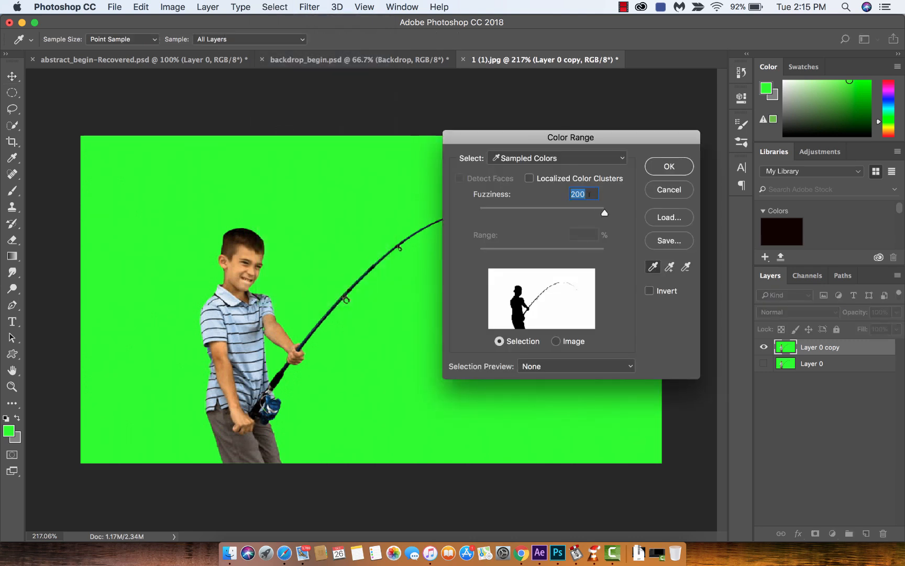
mouse_move(632, 229)
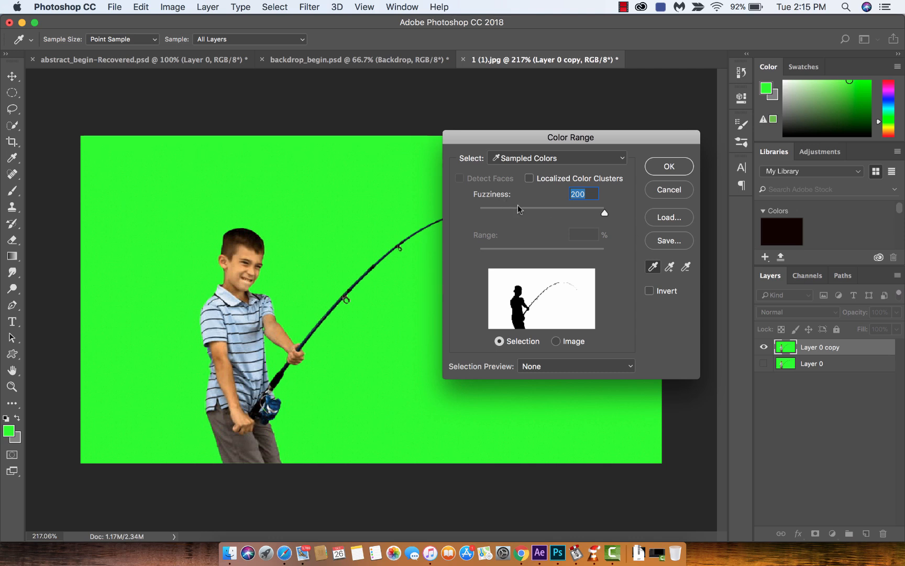
drag(604, 213, 530, 212)
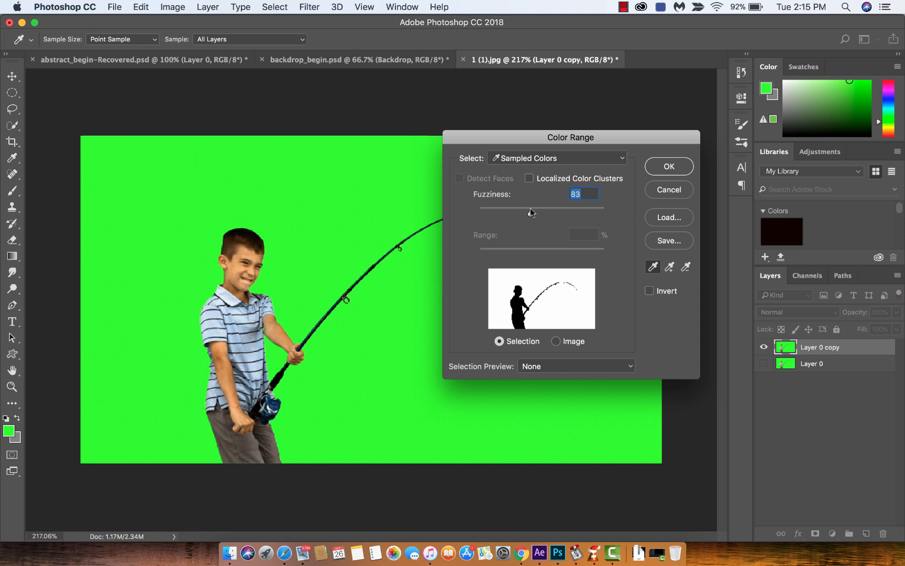
drag(530, 213, 534, 212)
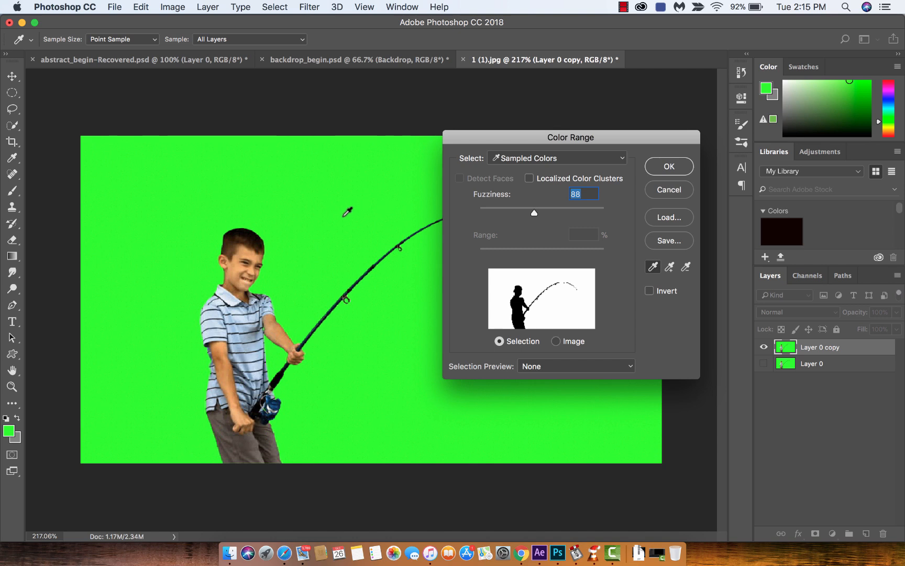
drag(533, 212, 517, 213)
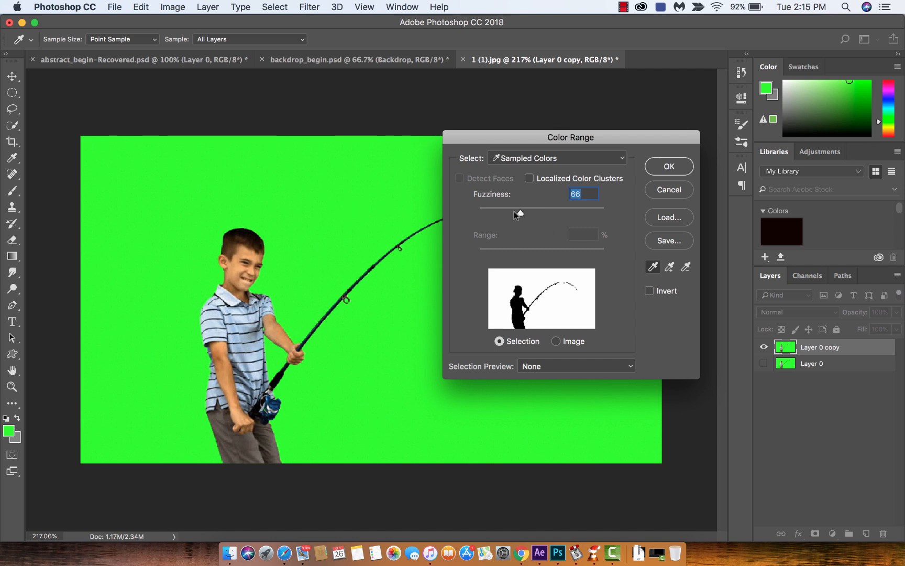
drag(517, 213, 540, 213)
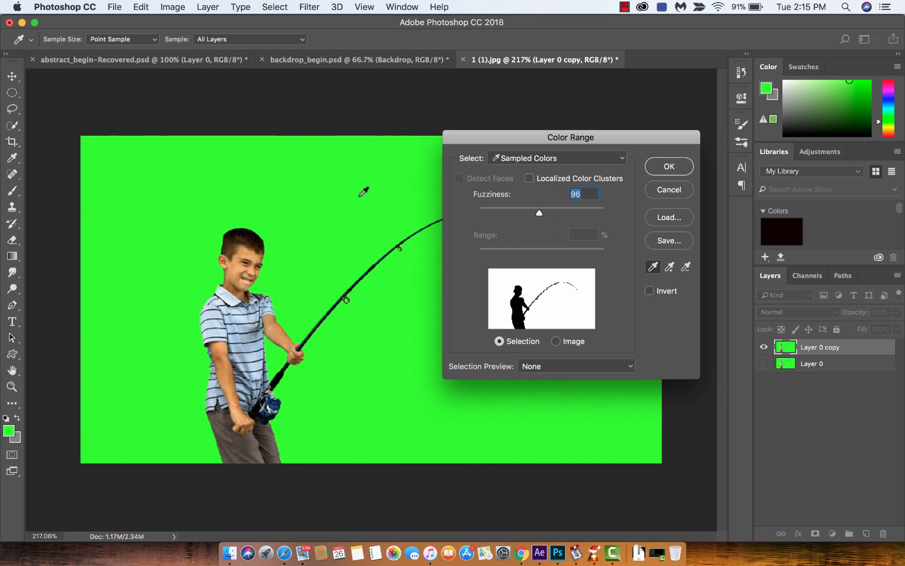
drag(540, 212, 542, 212)
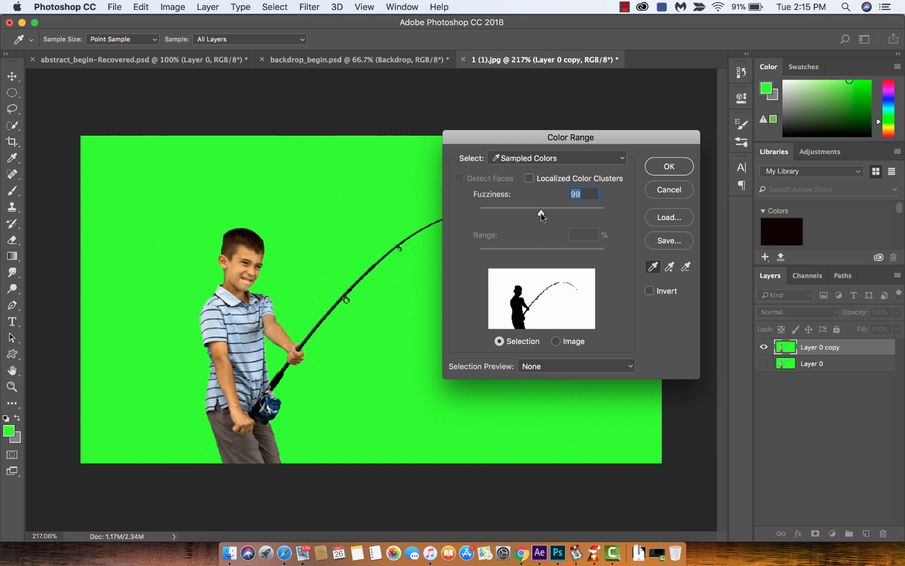
drag(540, 212, 548, 212)
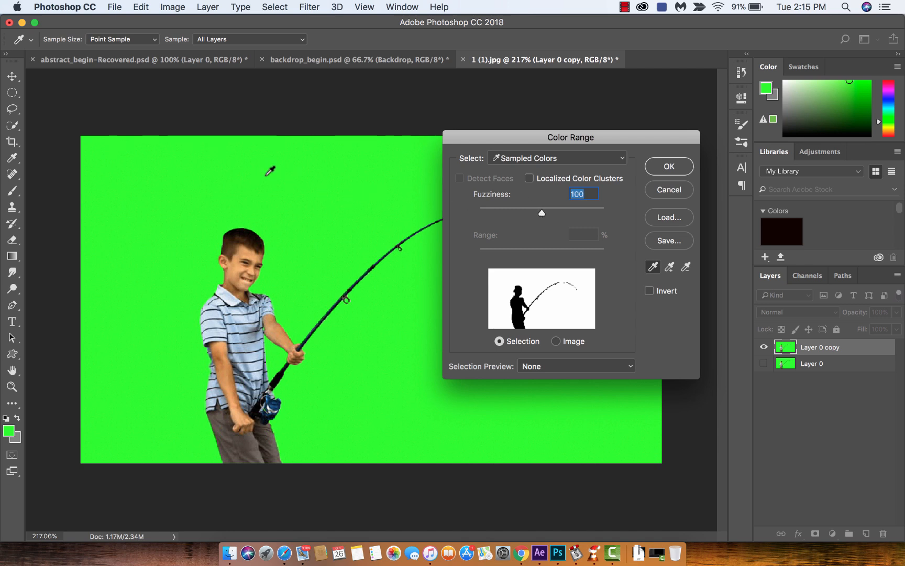
mouse_move(232, 171)
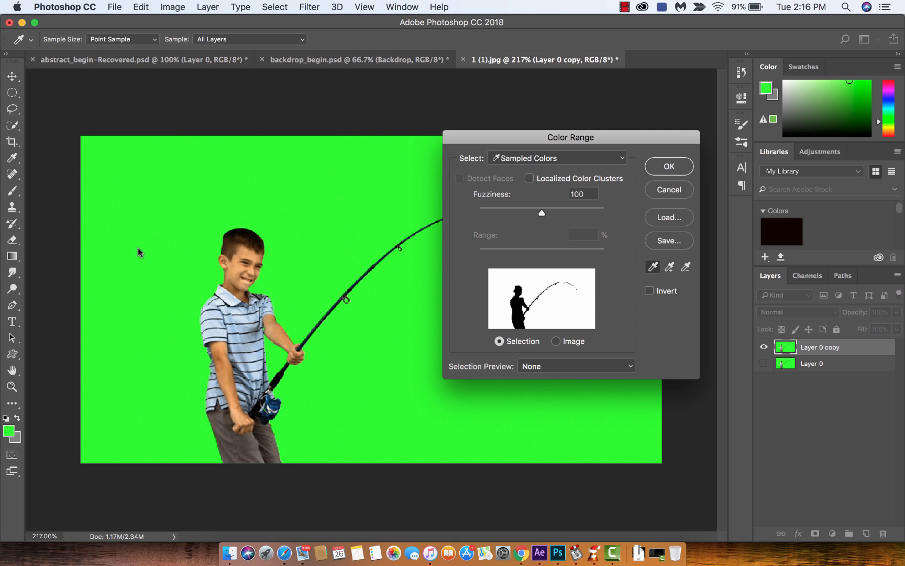
mouse_move(131, 351)
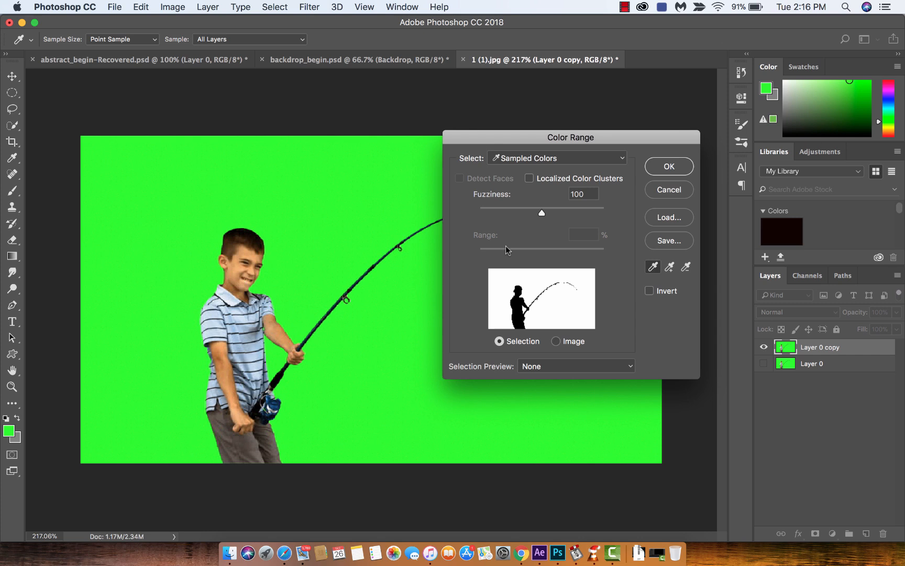
mouse_move(668, 166)
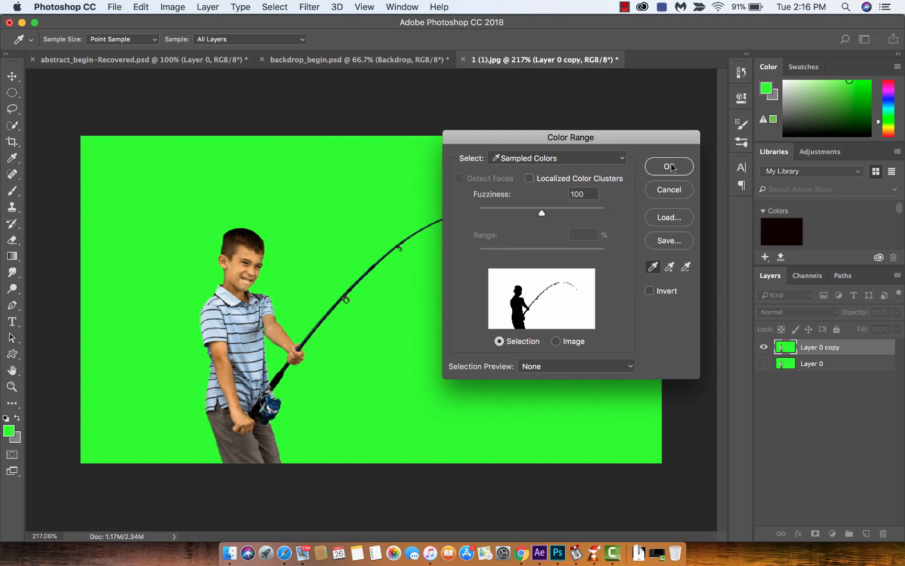
Accept the Color Range selection of the green and move to the Edit commands to key it out
click(668, 165)
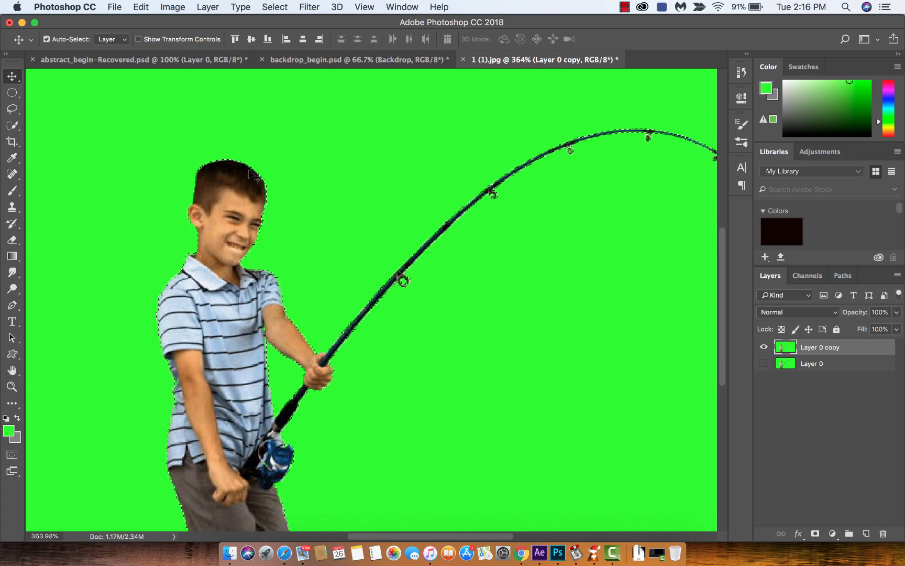
click(140, 8)
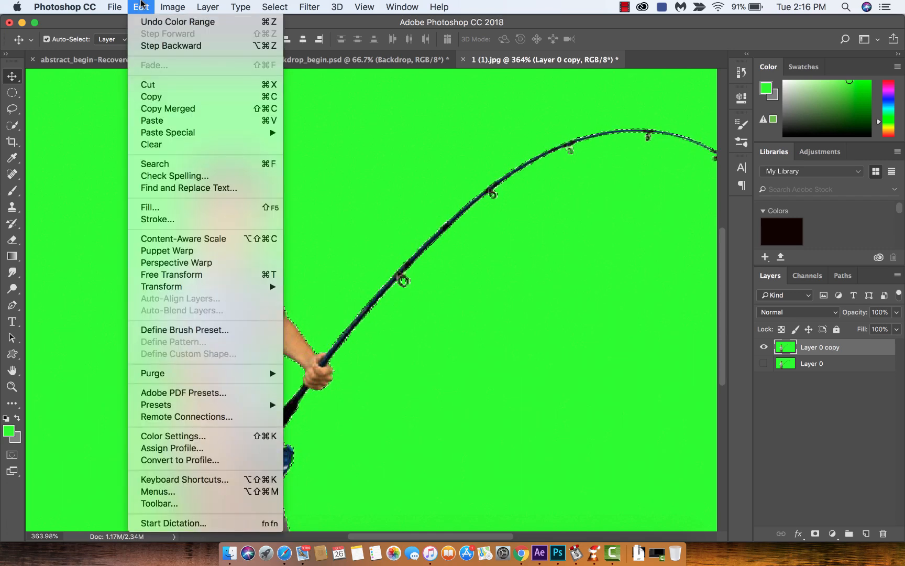
mouse_move(148, 65)
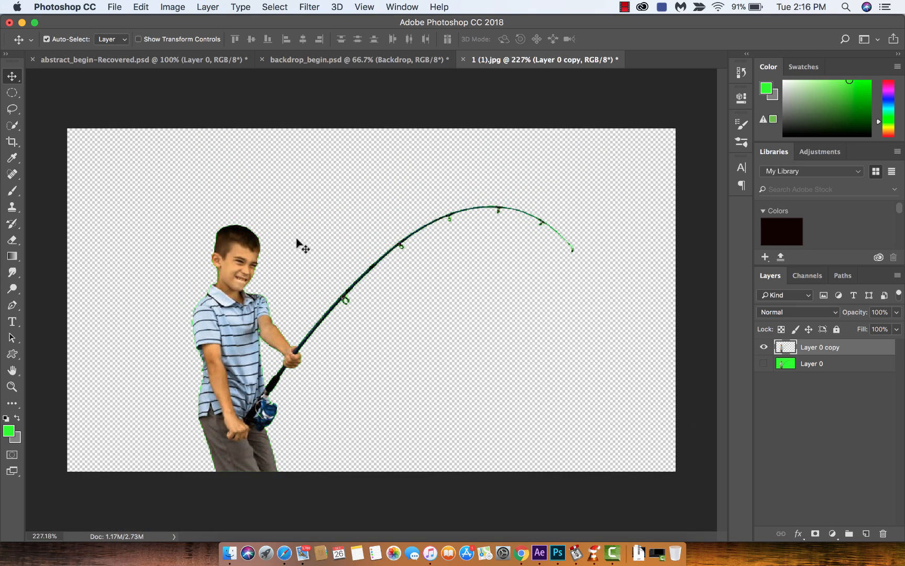
mouse_move(302, 250)
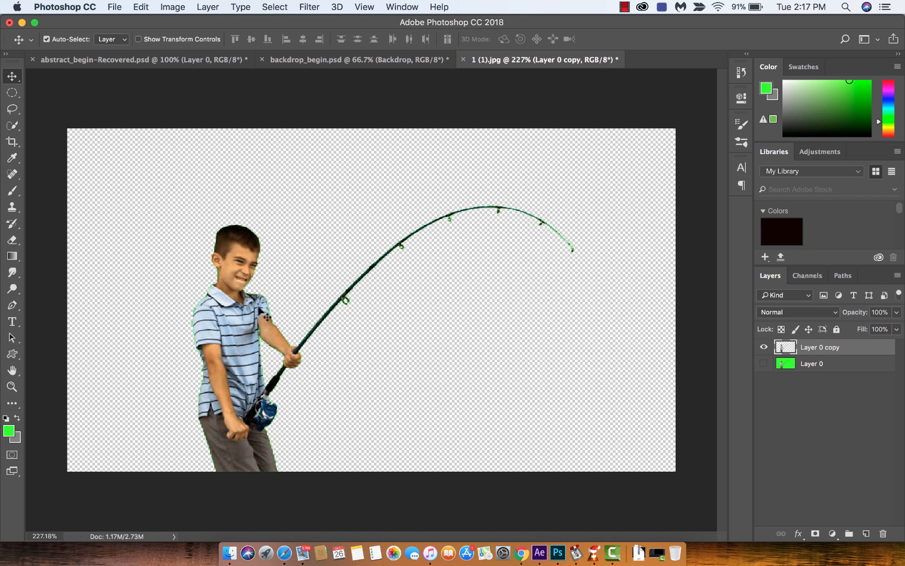
mouse_move(269, 313)
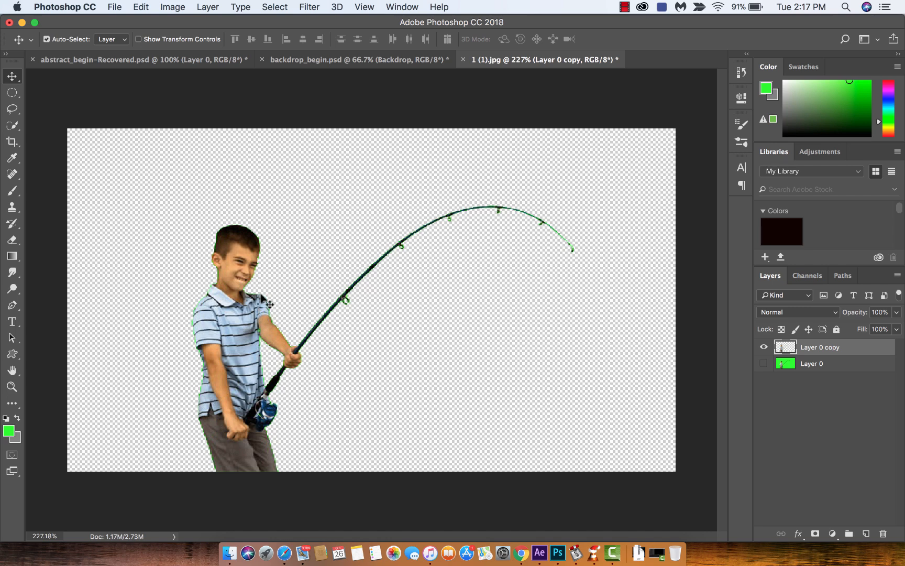
mouse_move(292, 282)
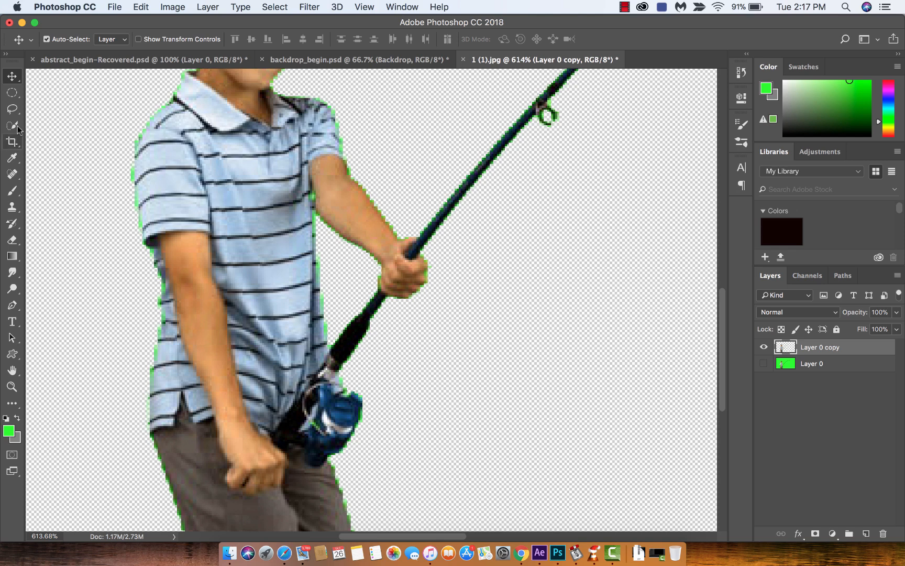
click(11, 126)
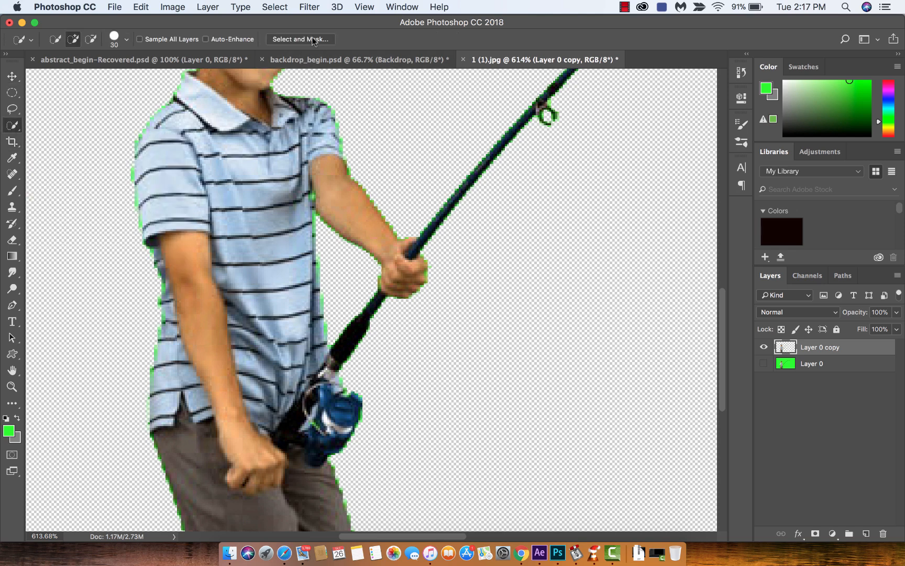
click(300, 39)
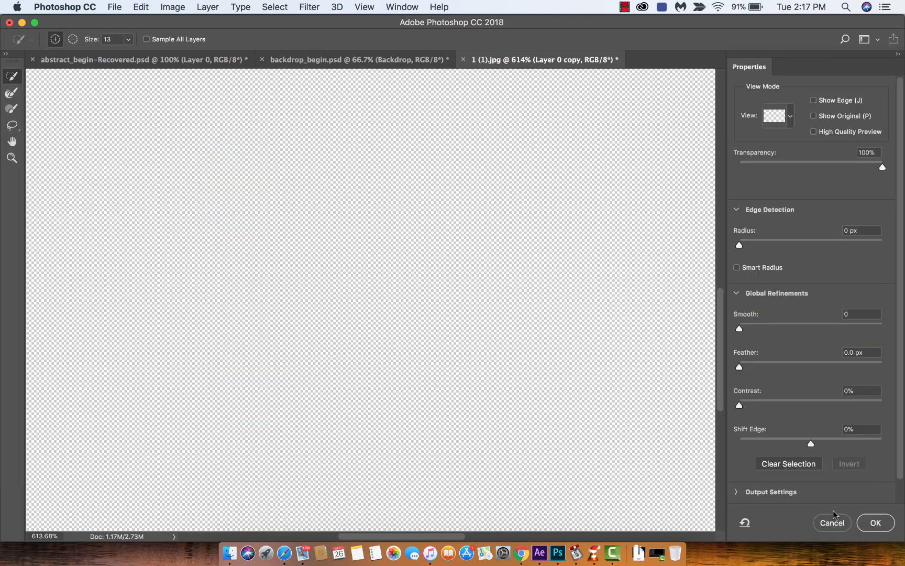
click(876, 523)
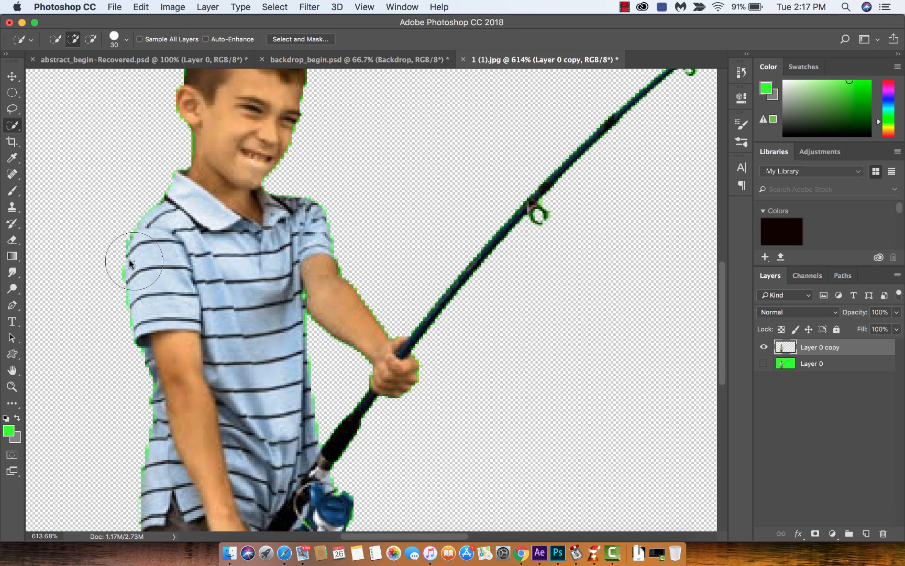
mouse_move(157, 280)
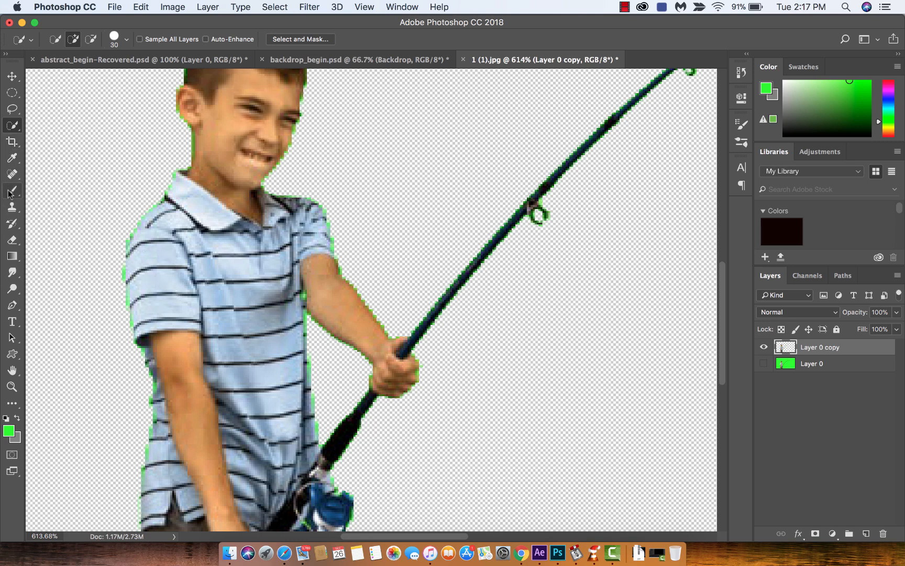
click(12, 190)
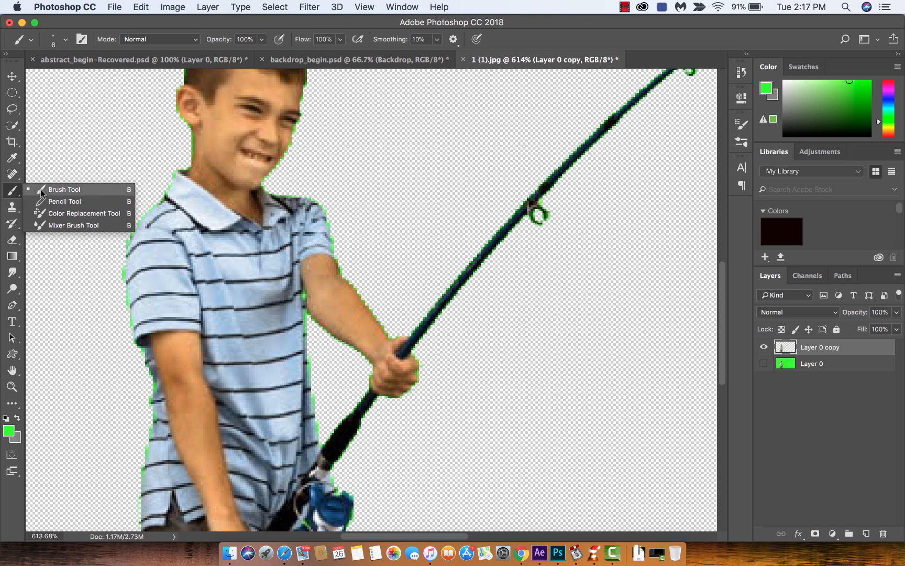
click(64, 189)
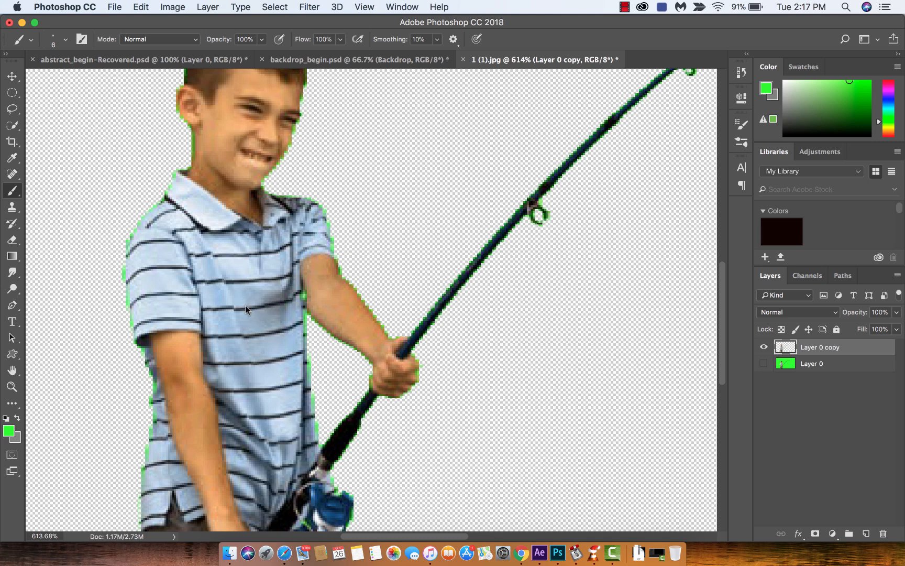
mouse_move(132, 316)
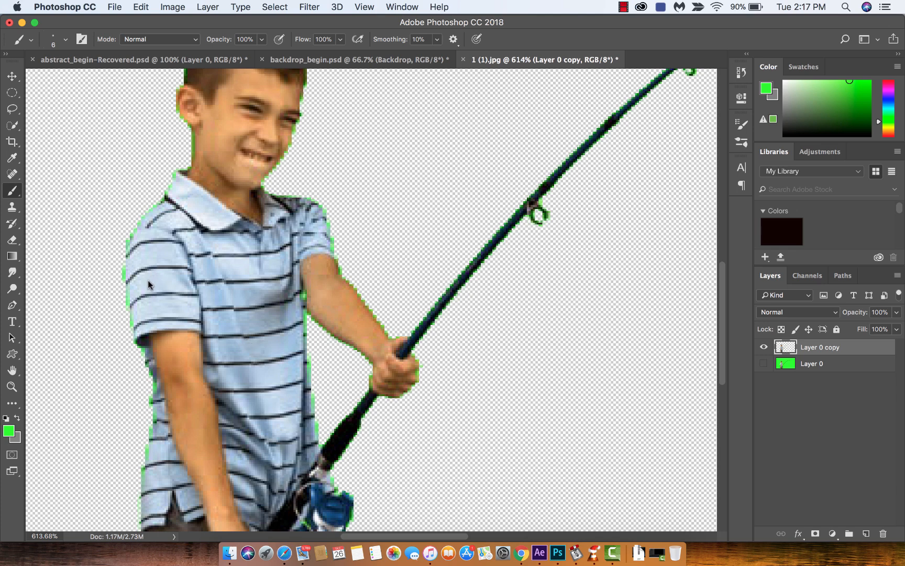
Set the foreground colour to the shirt's light blue (#d3e2f1)
click(8, 432)
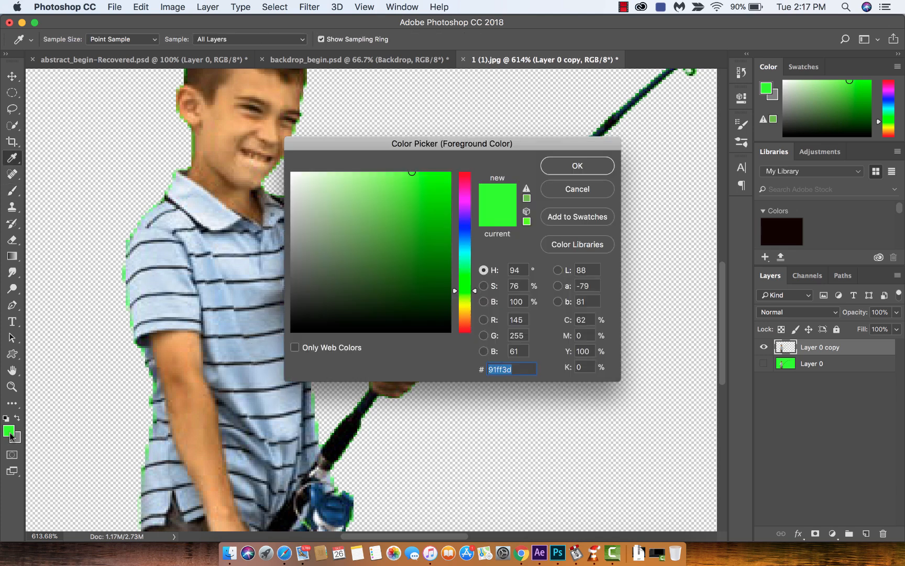
mouse_move(73, 369)
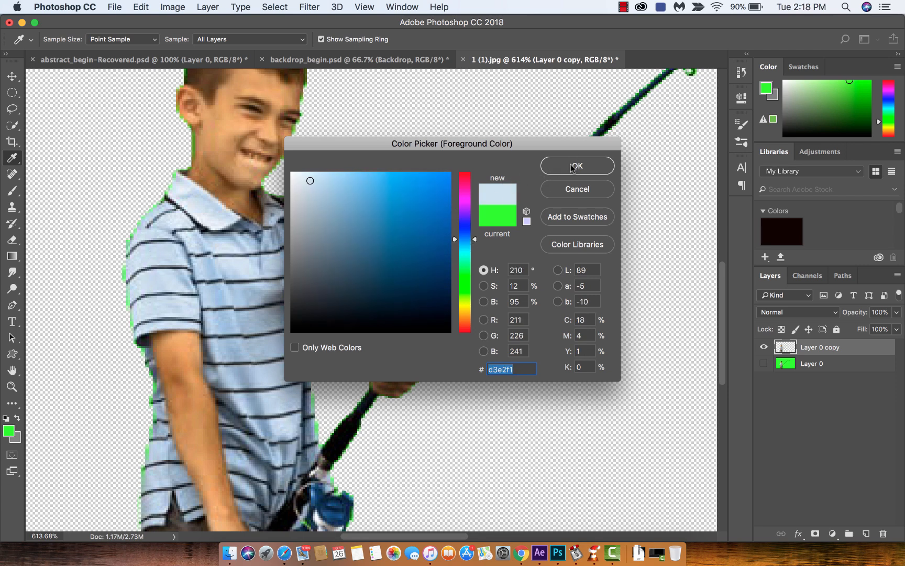
click(577, 166)
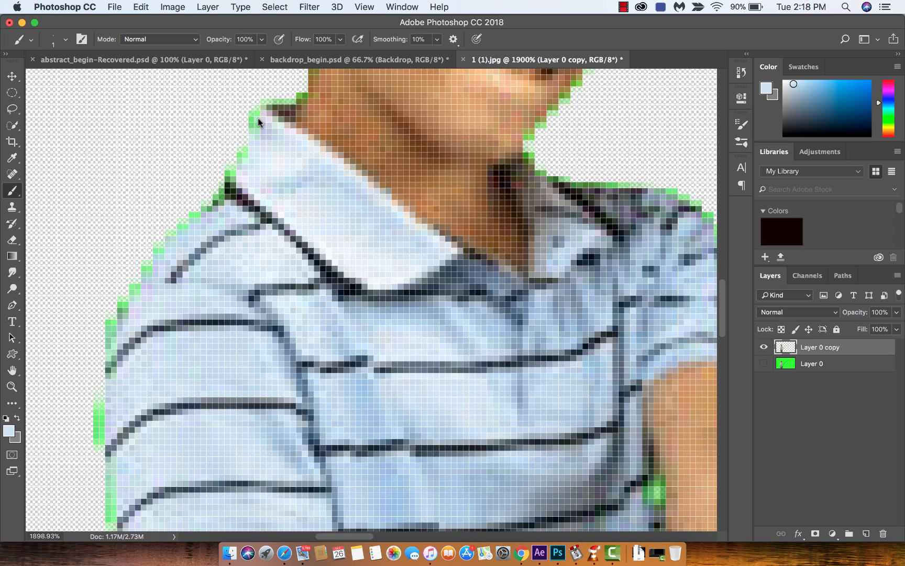
mouse_move(249, 157)
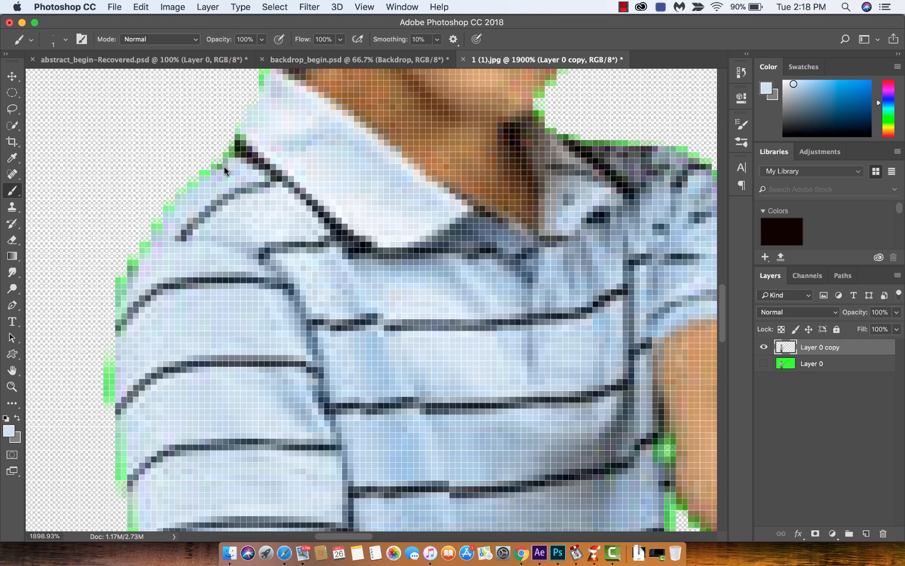
mouse_move(199, 190)
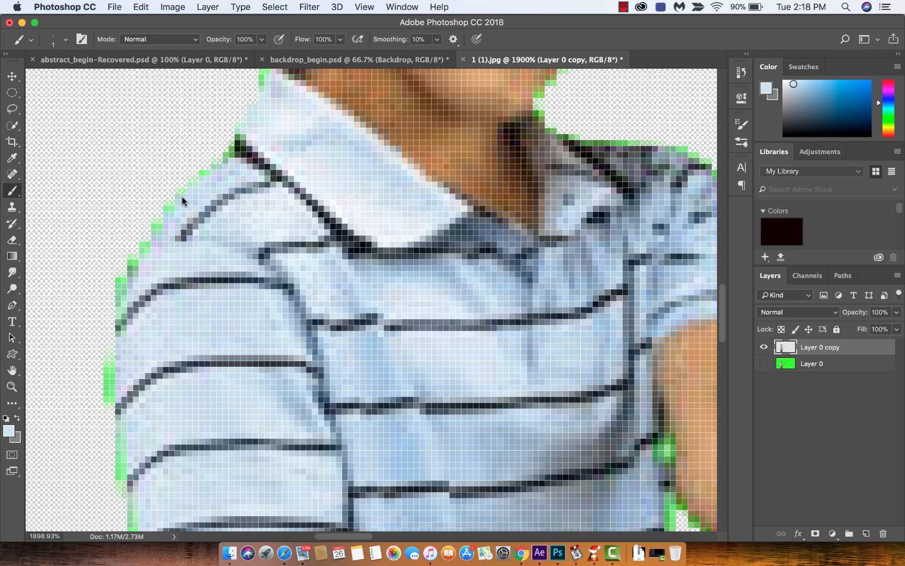
mouse_move(174, 213)
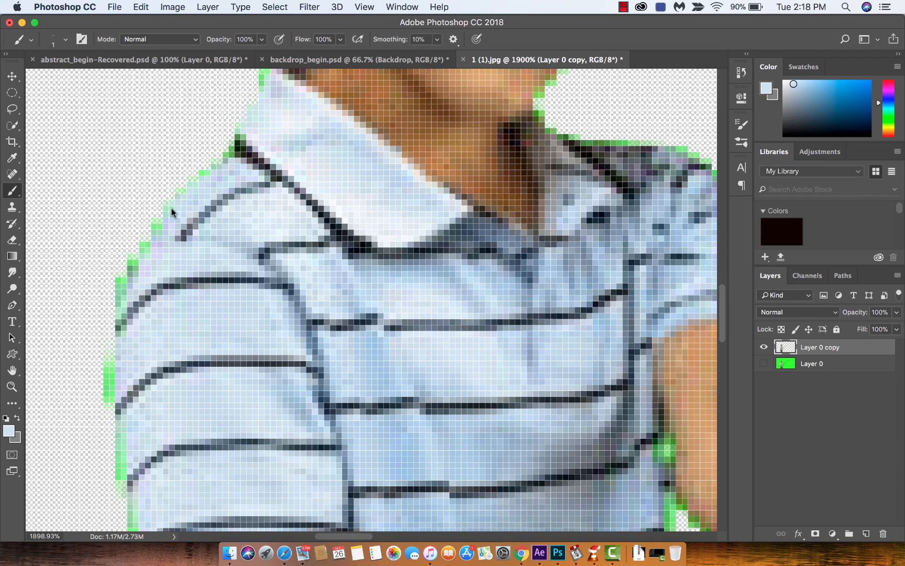
mouse_move(159, 232)
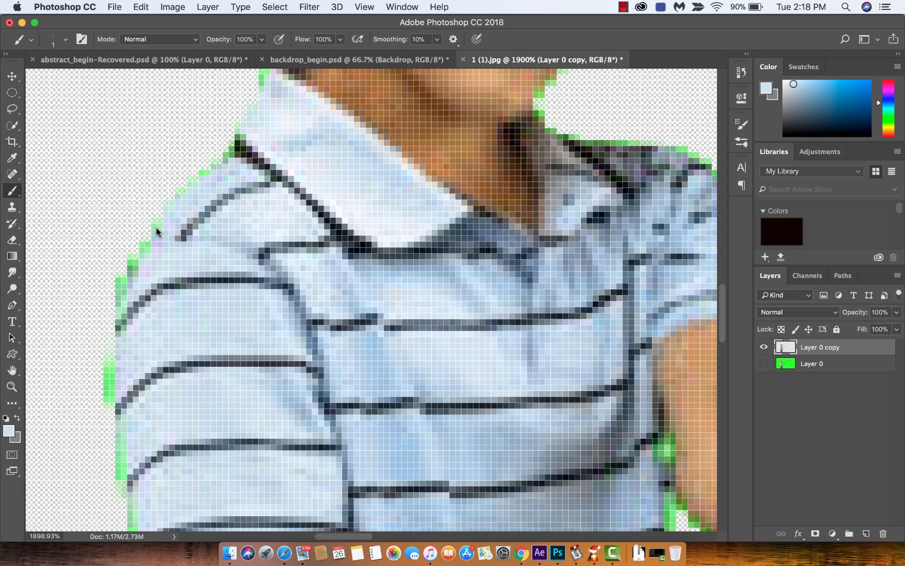
mouse_move(141, 252)
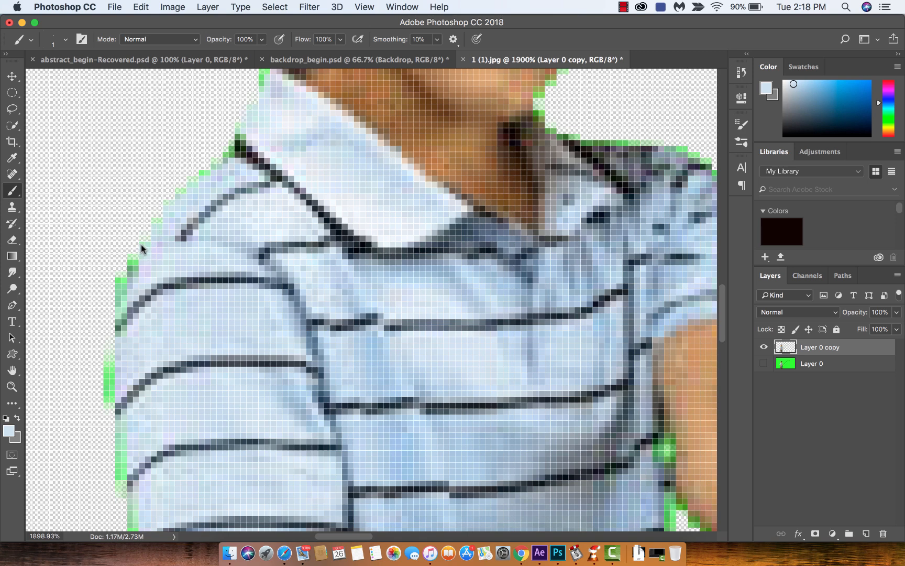
mouse_move(155, 245)
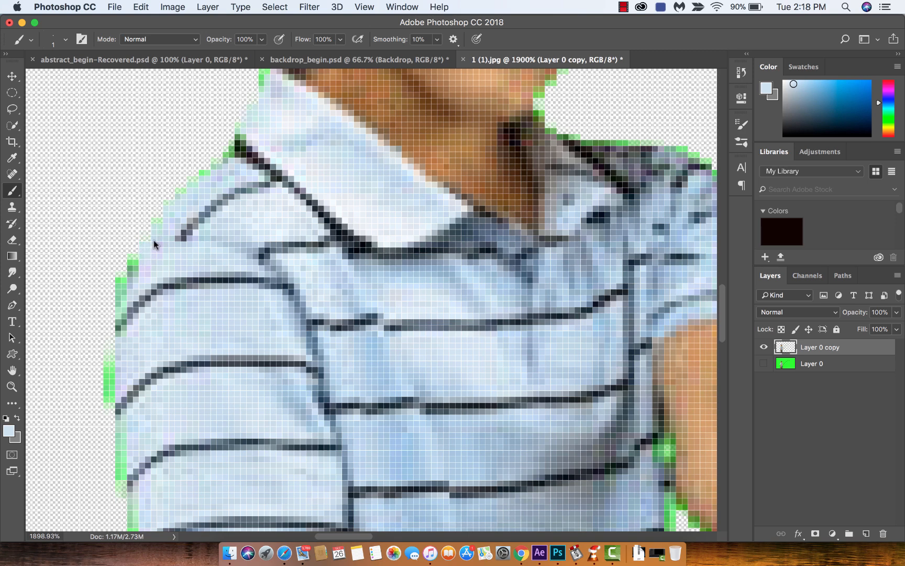
mouse_move(23, 205)
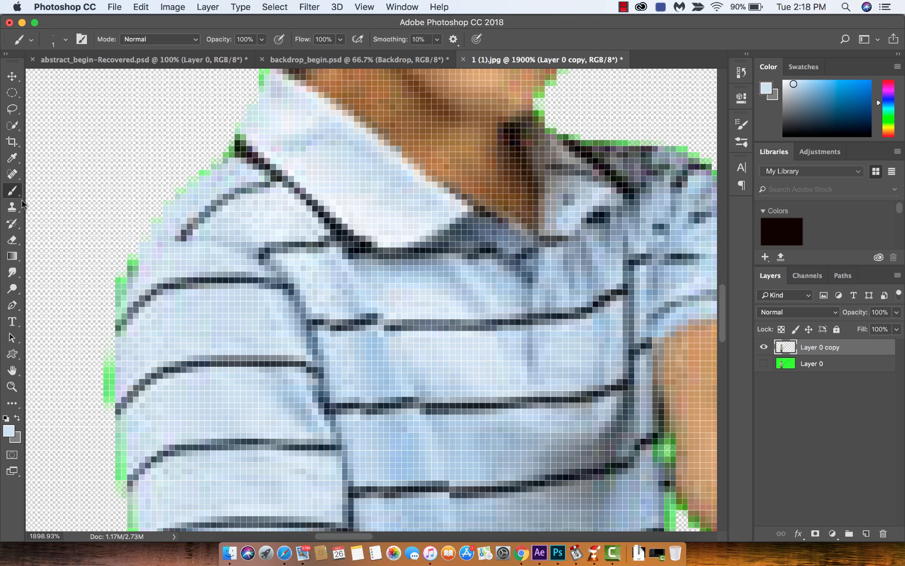
Switch to the Eraser to remove green edge pixels on the left shoulder
click(10, 240)
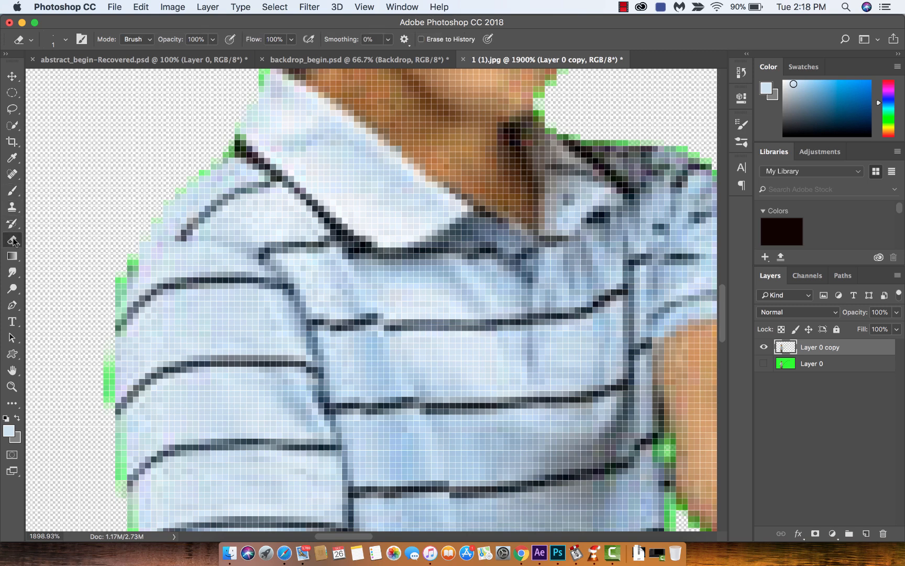
click(12, 239)
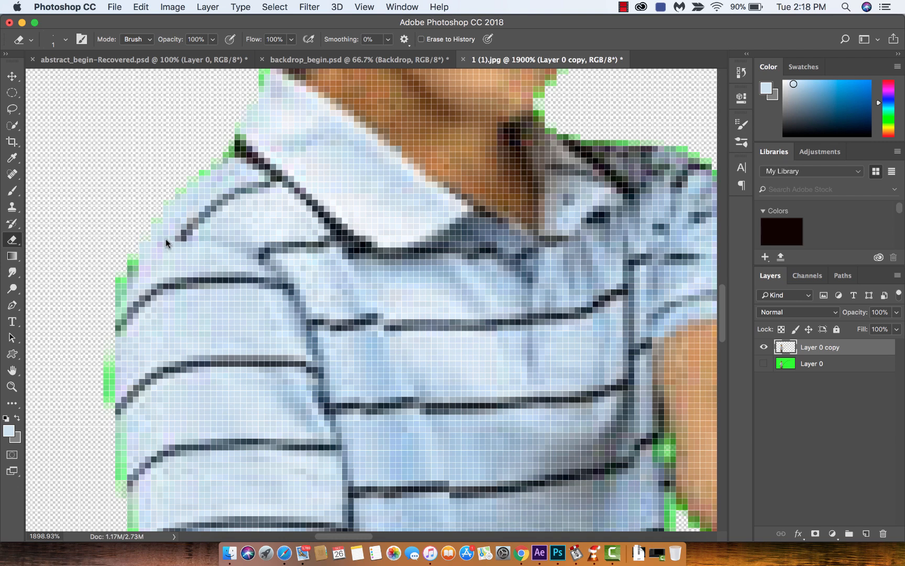
mouse_move(162, 227)
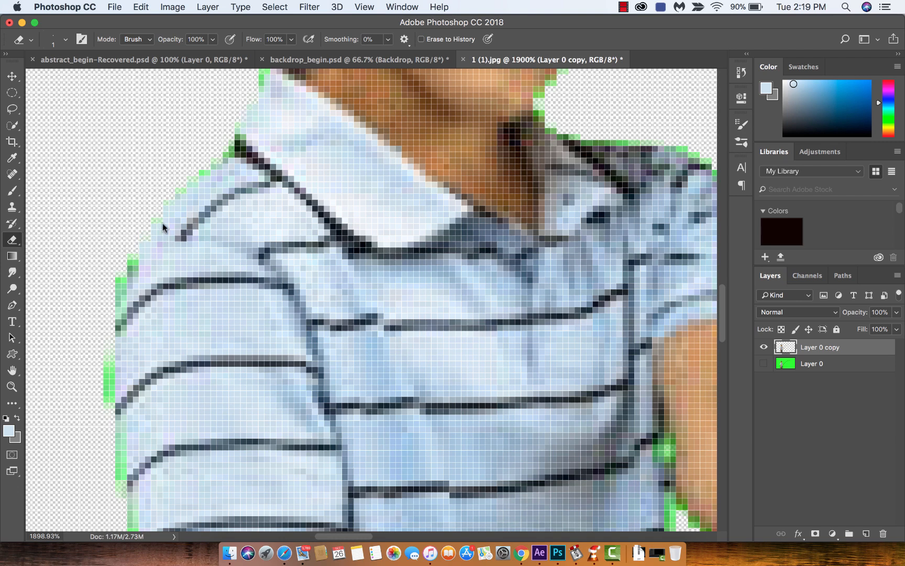
mouse_move(195, 162)
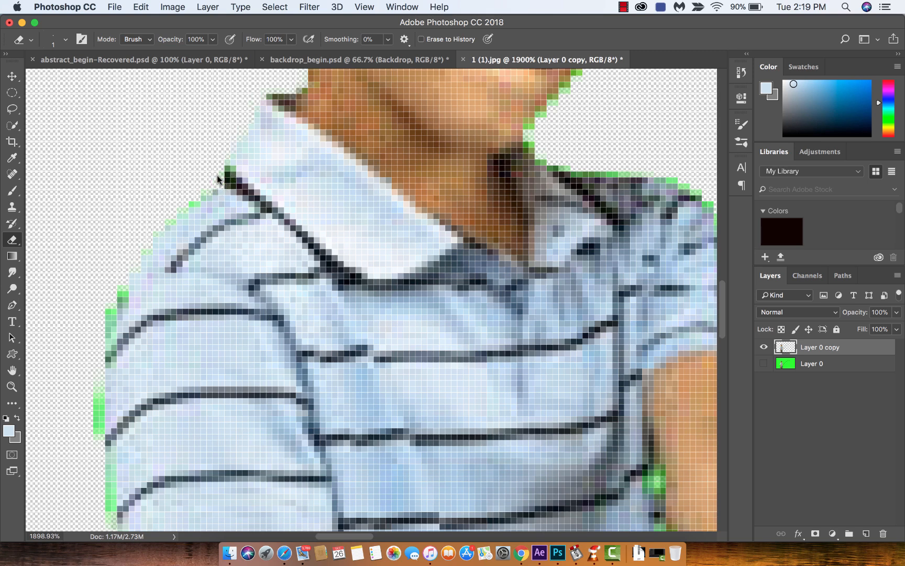
mouse_move(203, 193)
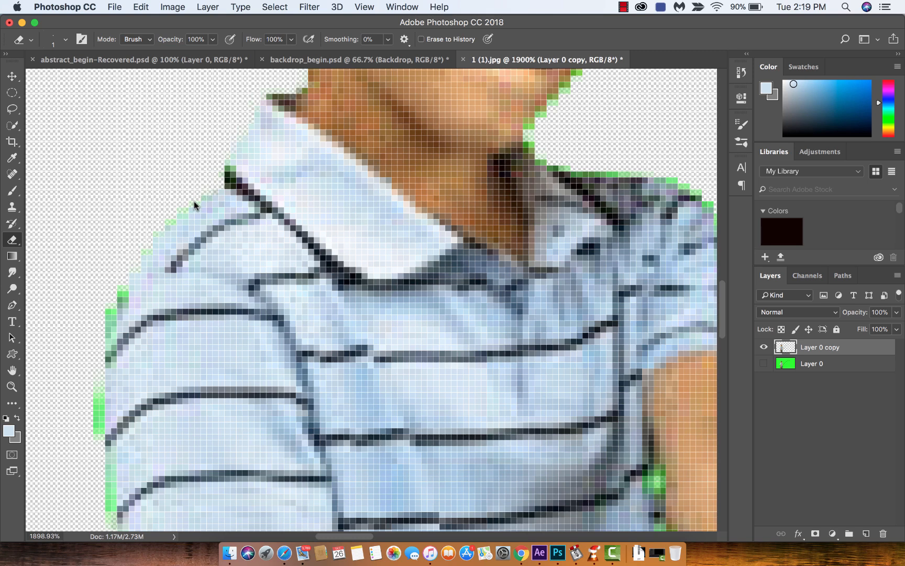
mouse_move(190, 207)
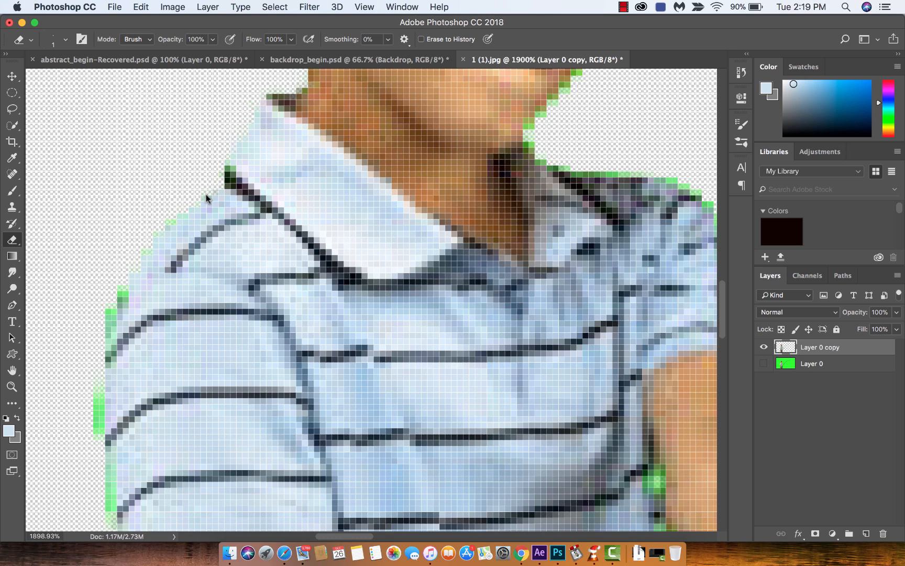
mouse_move(172, 227)
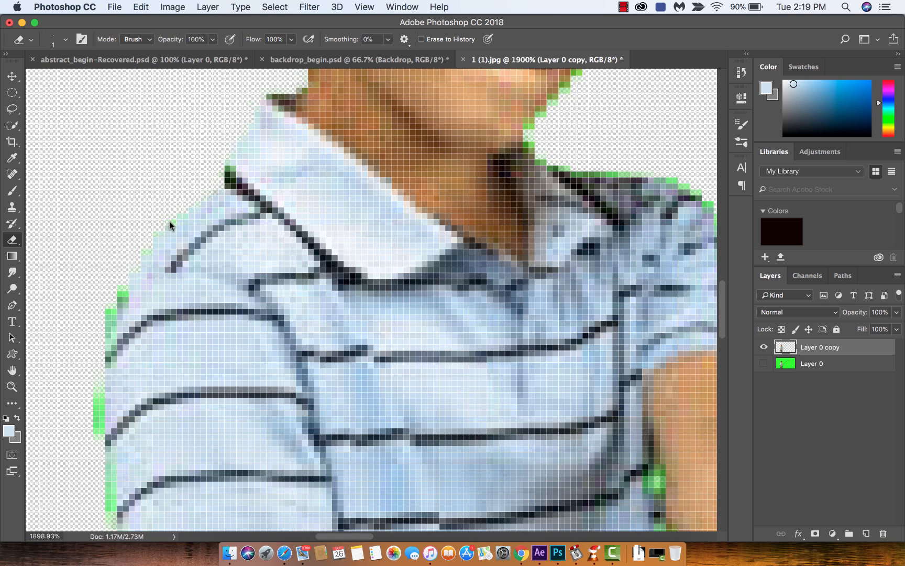
mouse_move(180, 218)
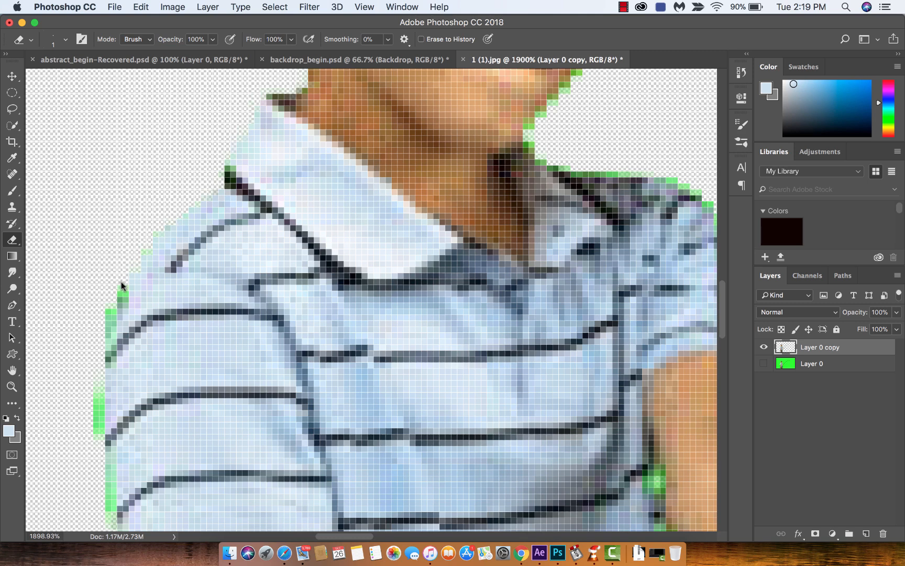
mouse_move(125, 298)
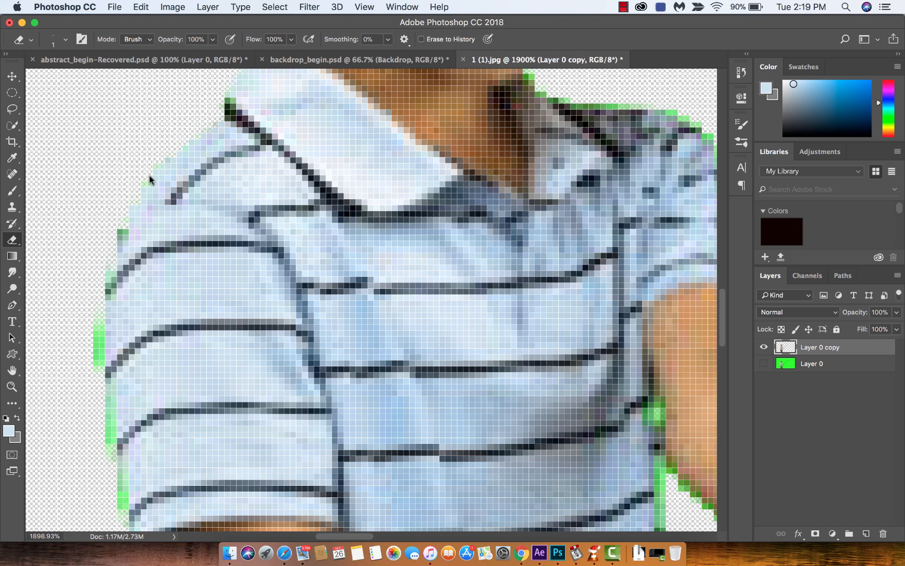
mouse_move(159, 167)
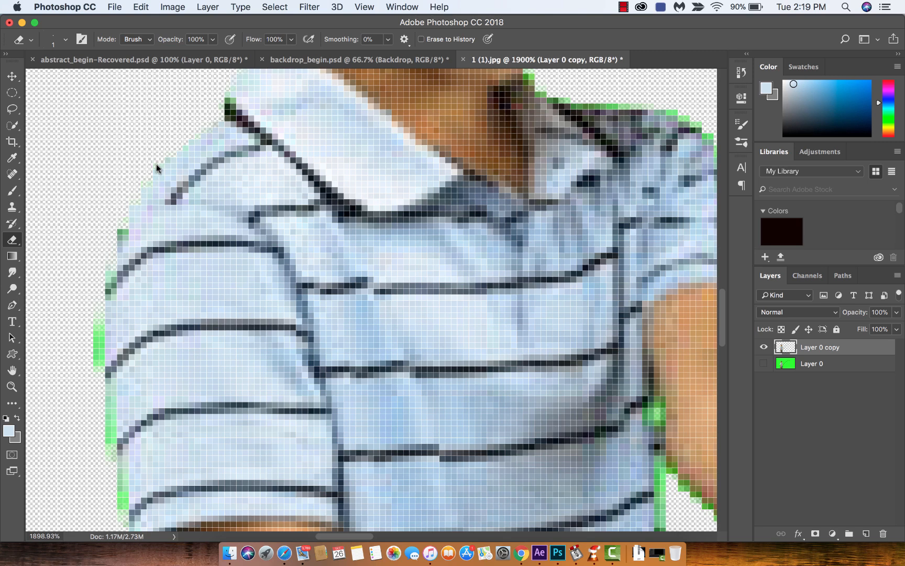
mouse_move(194, 142)
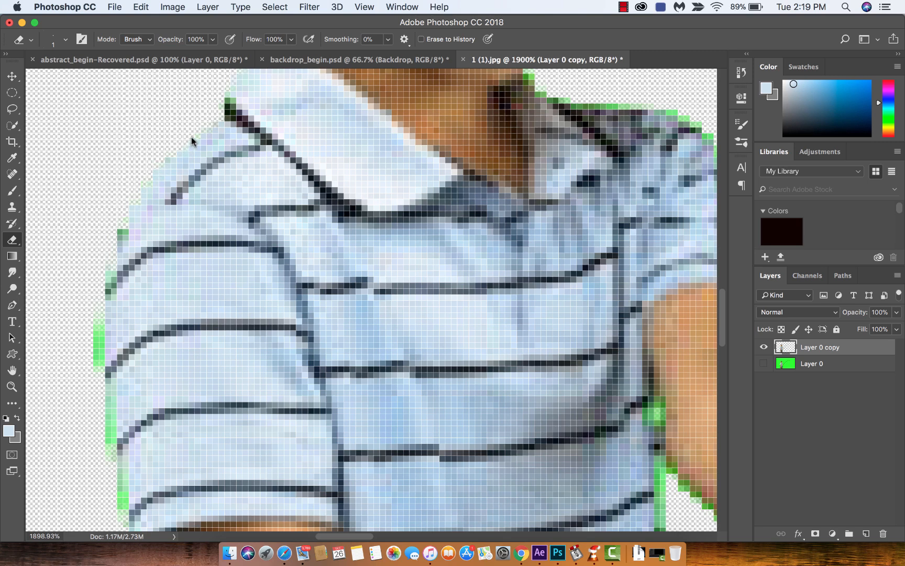
mouse_move(67, 215)
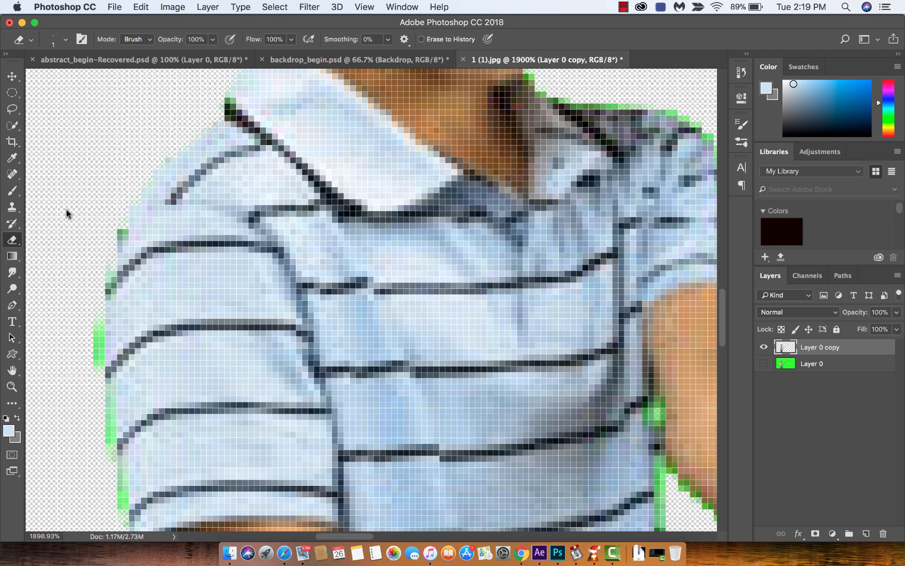
mouse_move(43, 213)
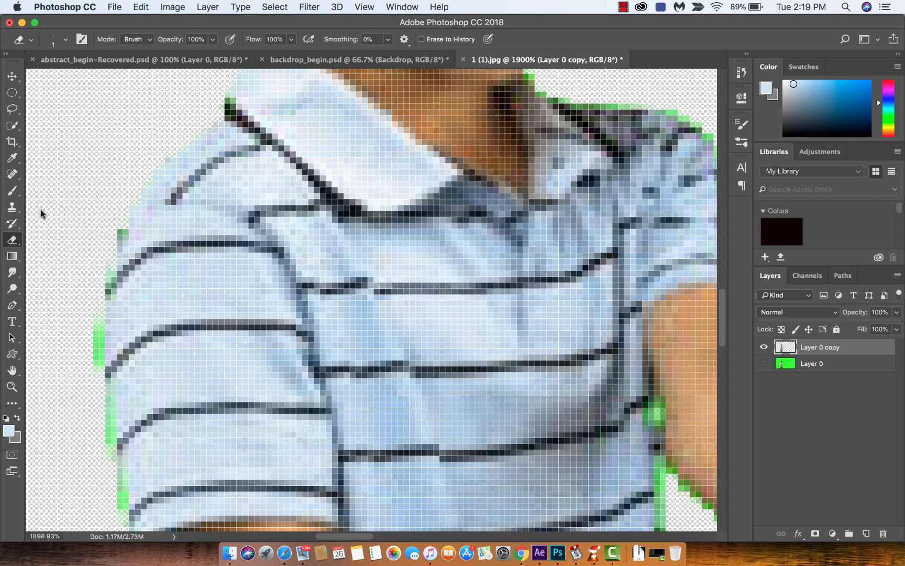
Switch to the Brush tool and scroll the shoulder's green-edged outline back into view
click(12, 191)
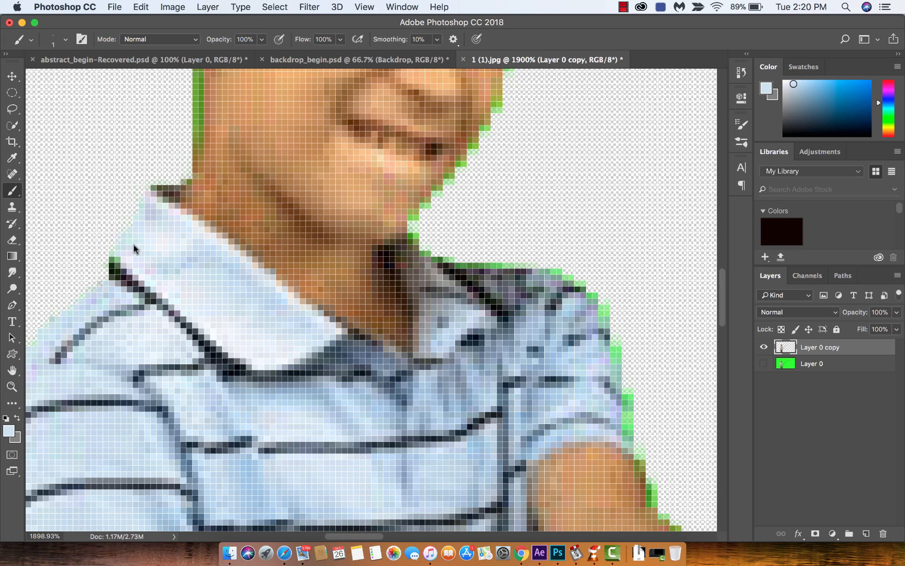
mouse_move(145, 224)
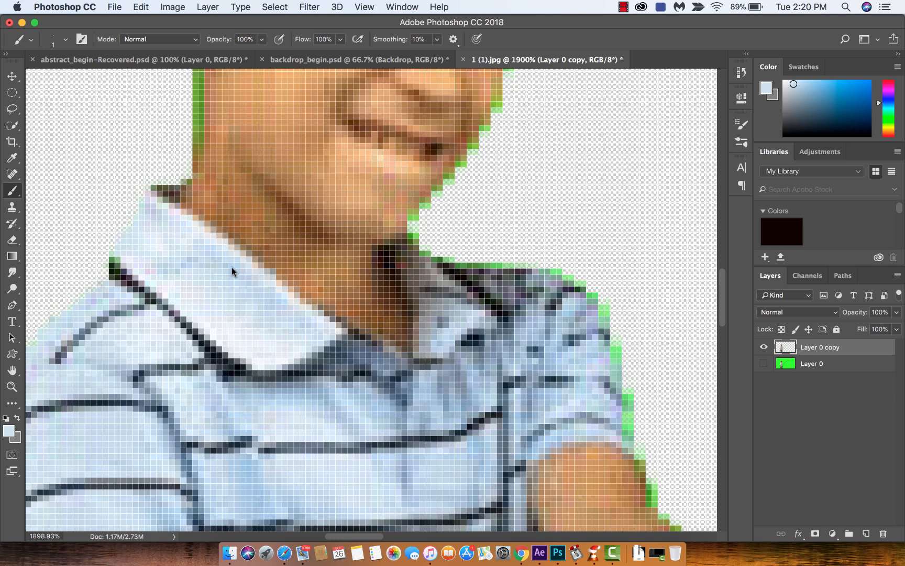
scroll(down, 3)
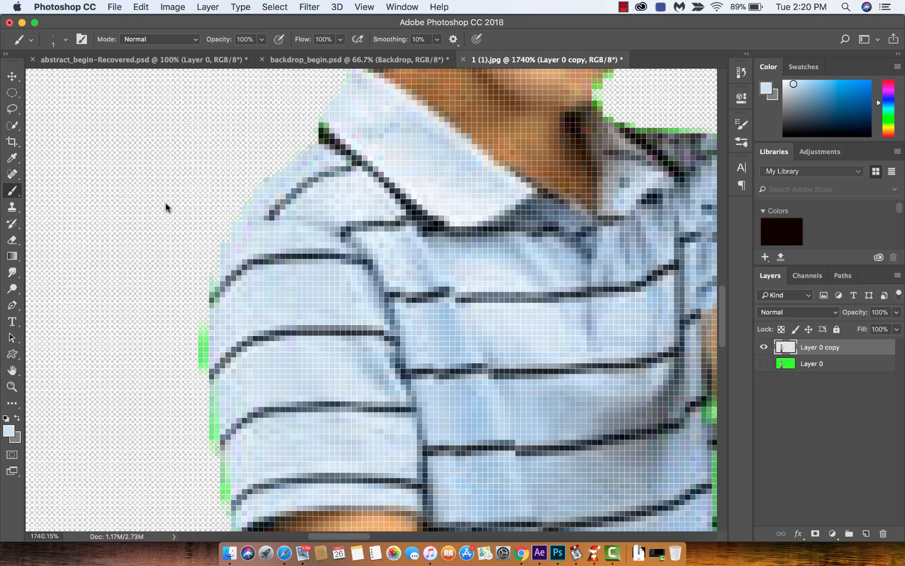
click(12, 206)
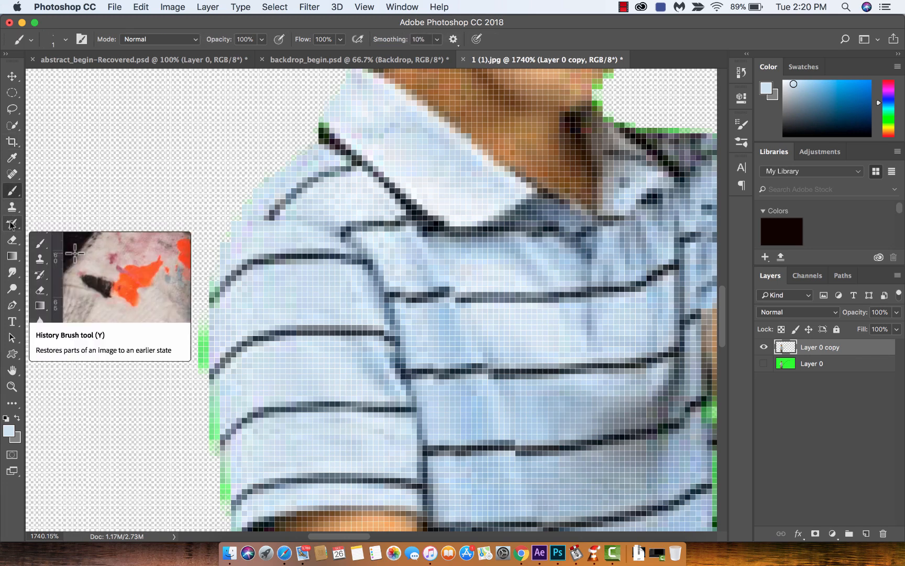
Switch back to the Eraser to clear remaining green from the shoulder edge
click(12, 241)
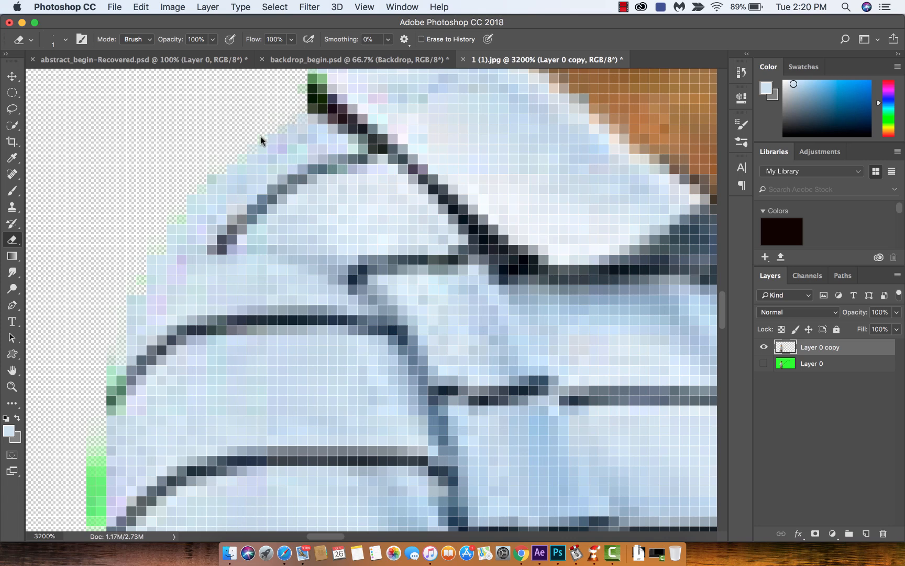
mouse_move(257, 143)
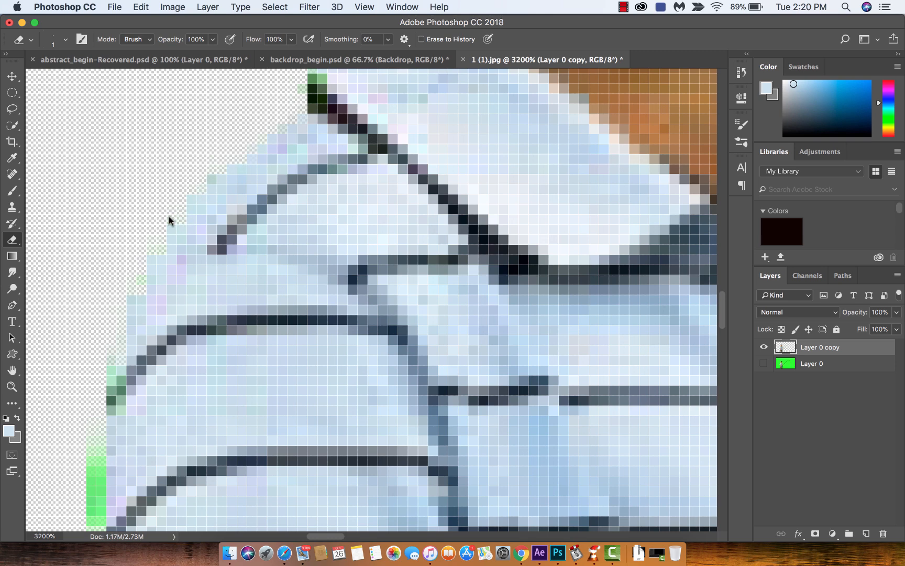
mouse_move(140, 284)
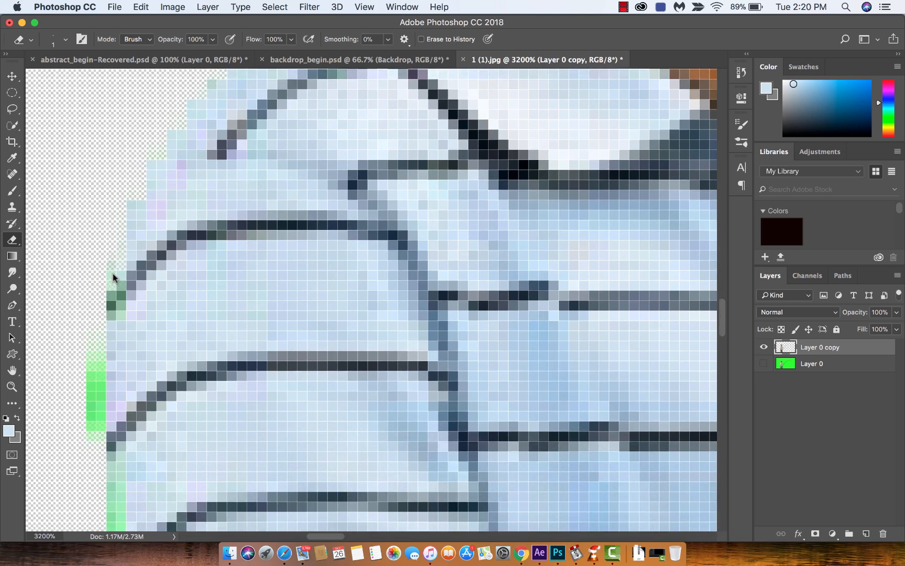
mouse_move(89, 365)
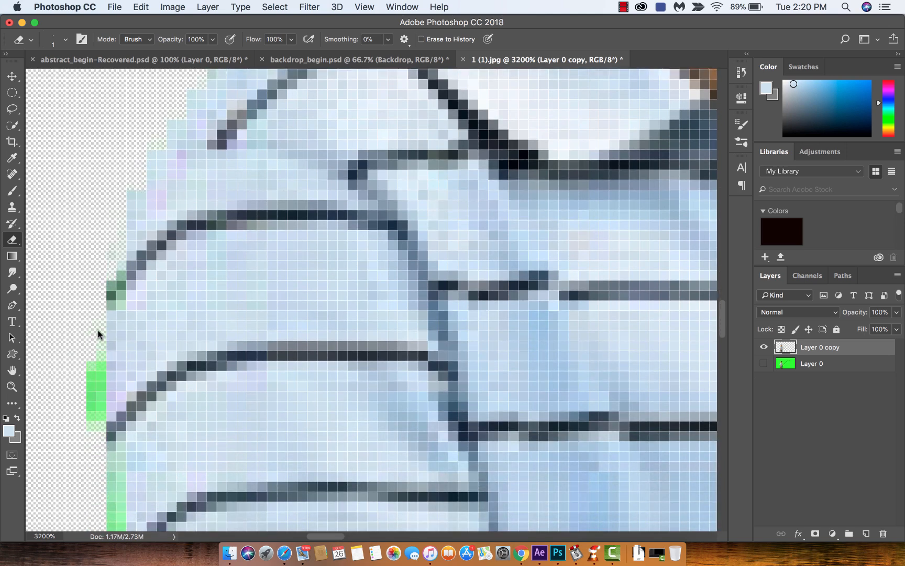
mouse_move(95, 376)
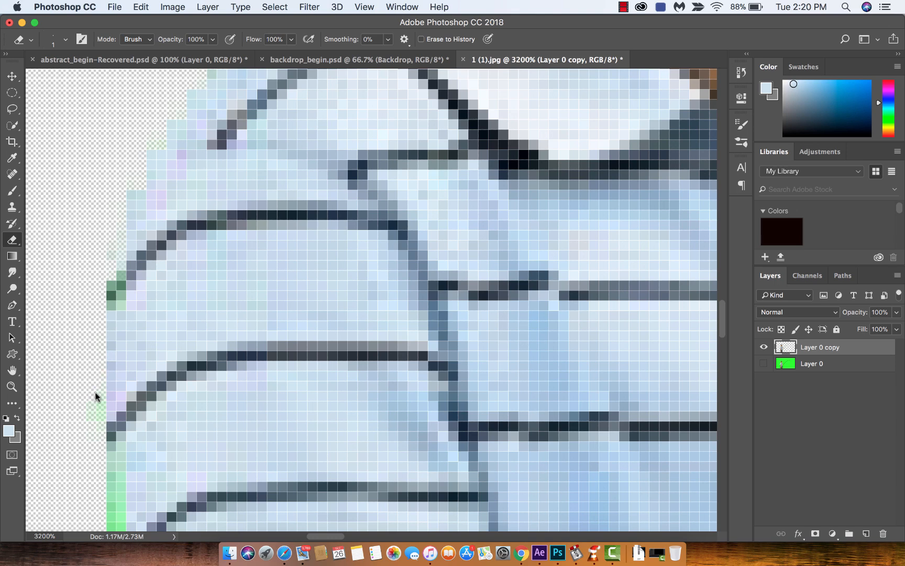
mouse_move(103, 326)
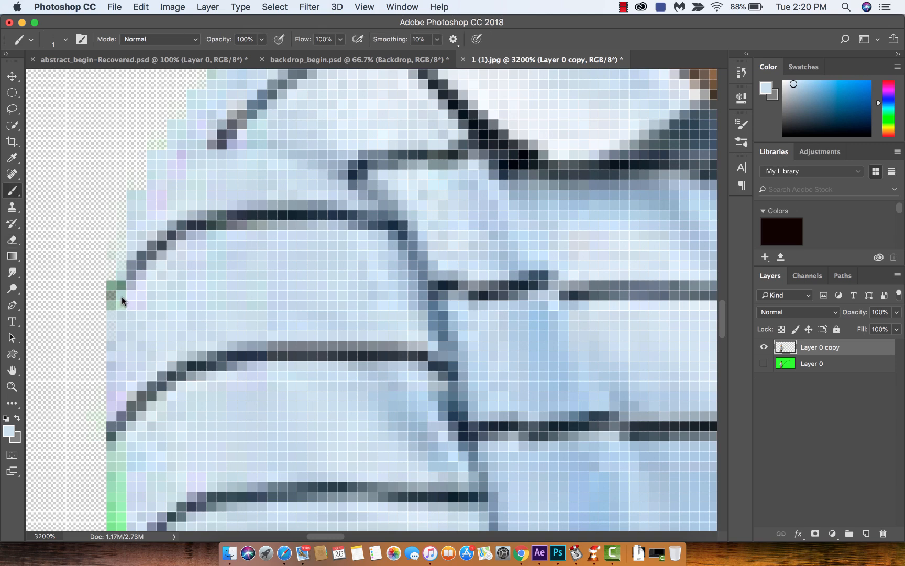
mouse_move(119, 289)
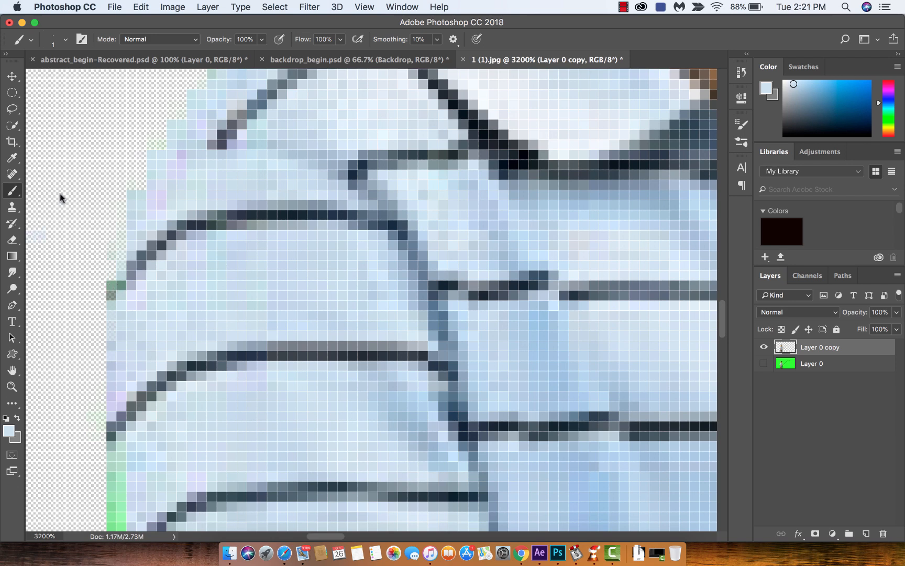
Set the foreground colour to the shirt stripes' dark grey-blue (#596472)
click(10, 191)
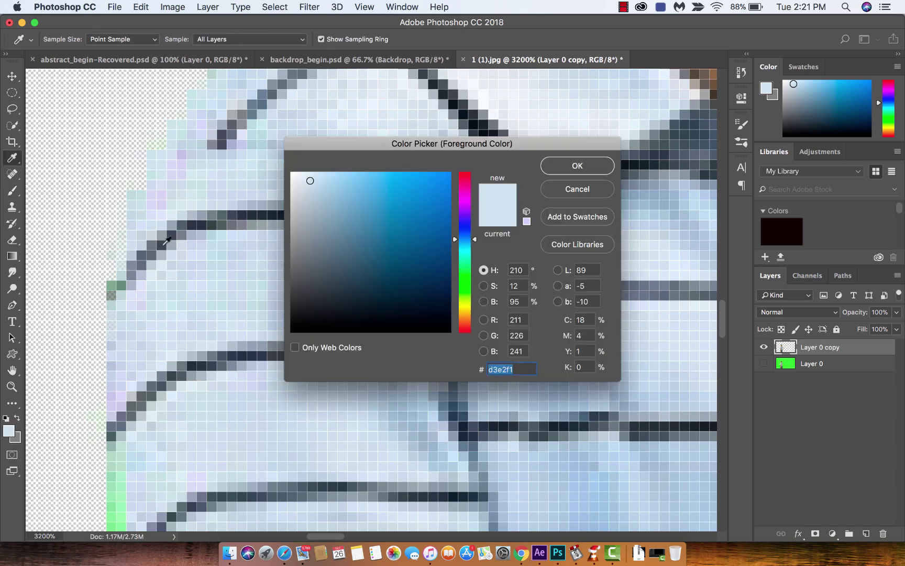
click(325, 261)
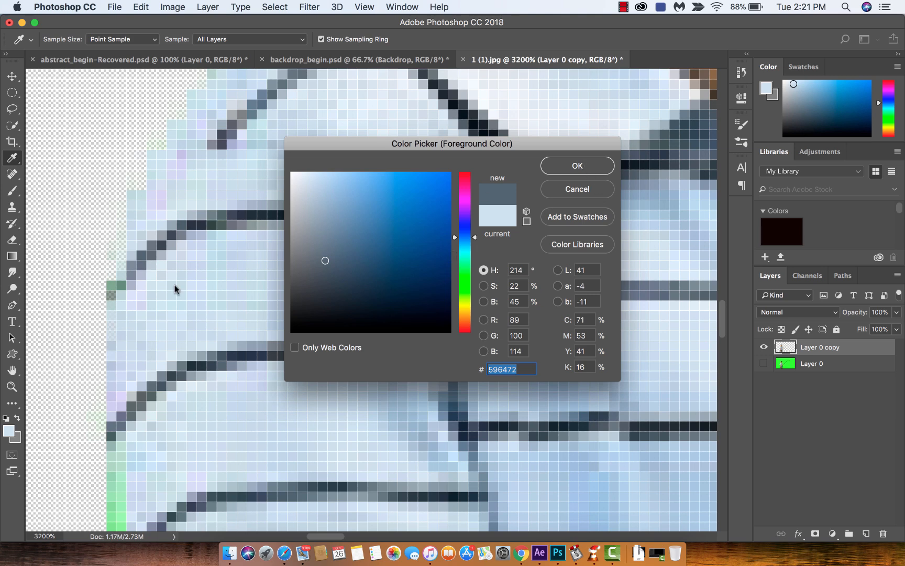
click(576, 166)
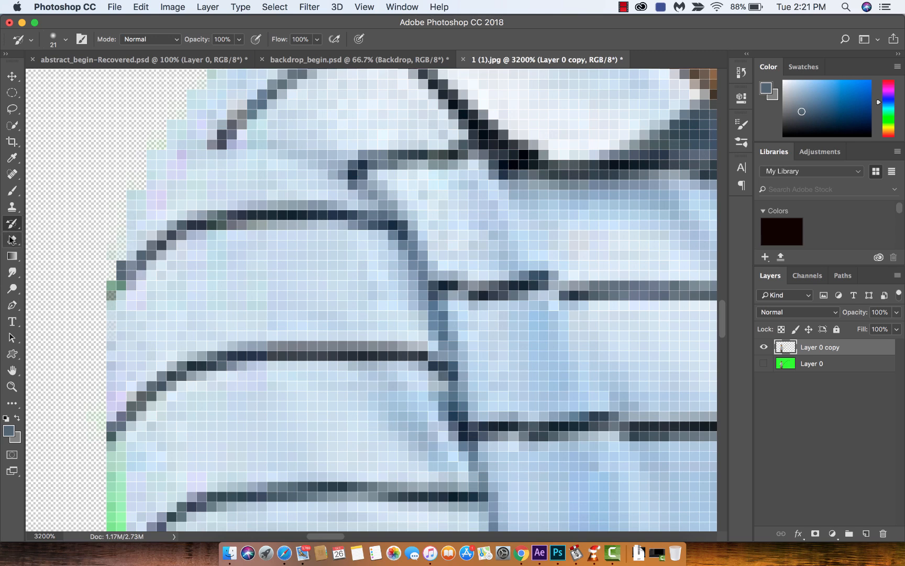
Switch to the Eraser again, keeping the dark slate-blue colour
click(10, 239)
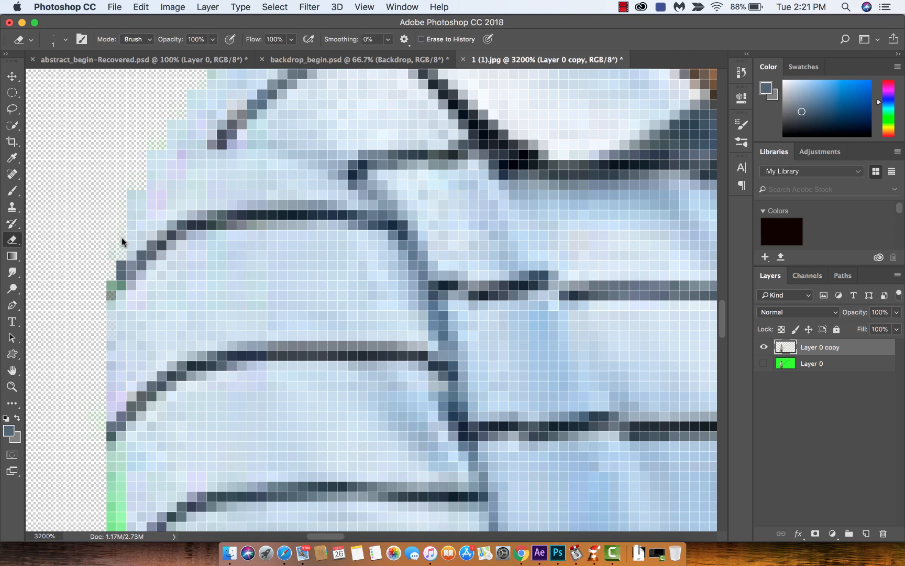
mouse_move(112, 258)
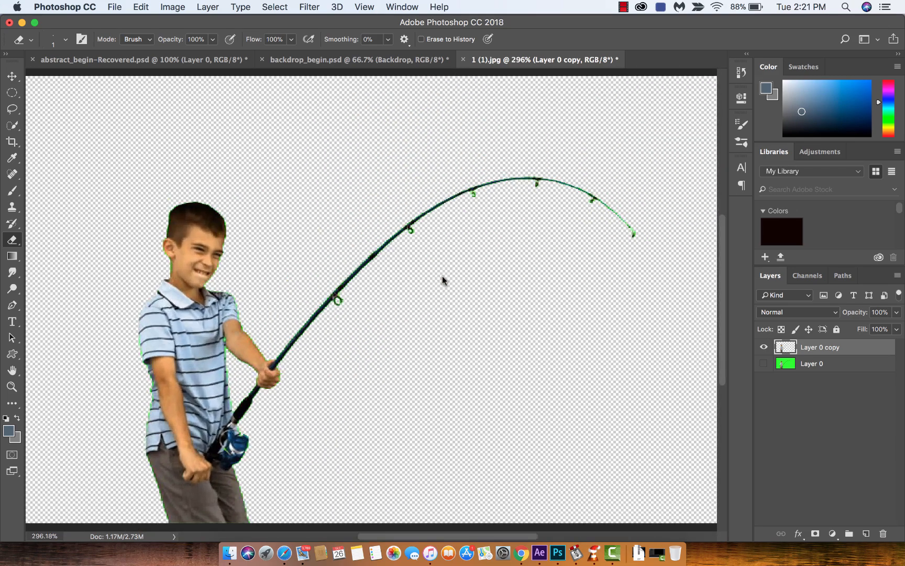
mouse_move(356, 214)
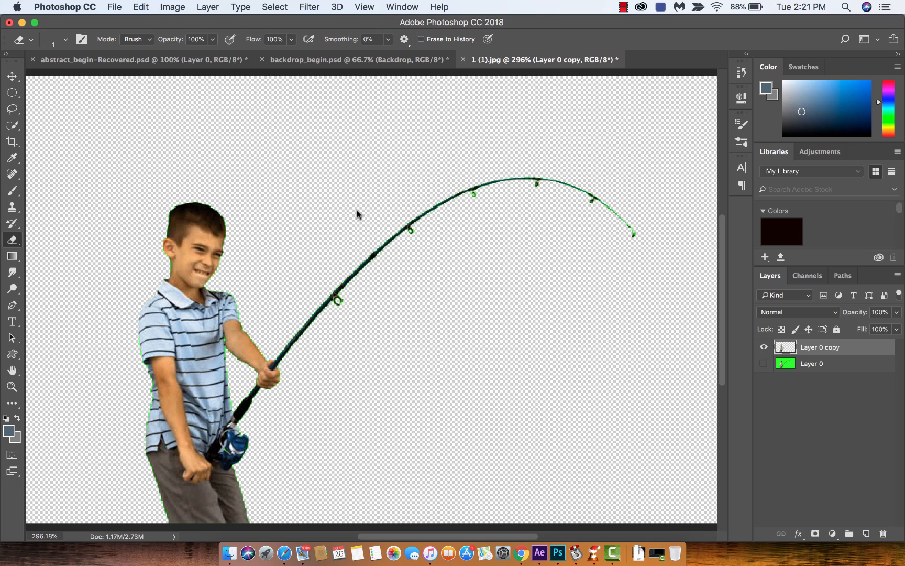
mouse_move(221, 275)
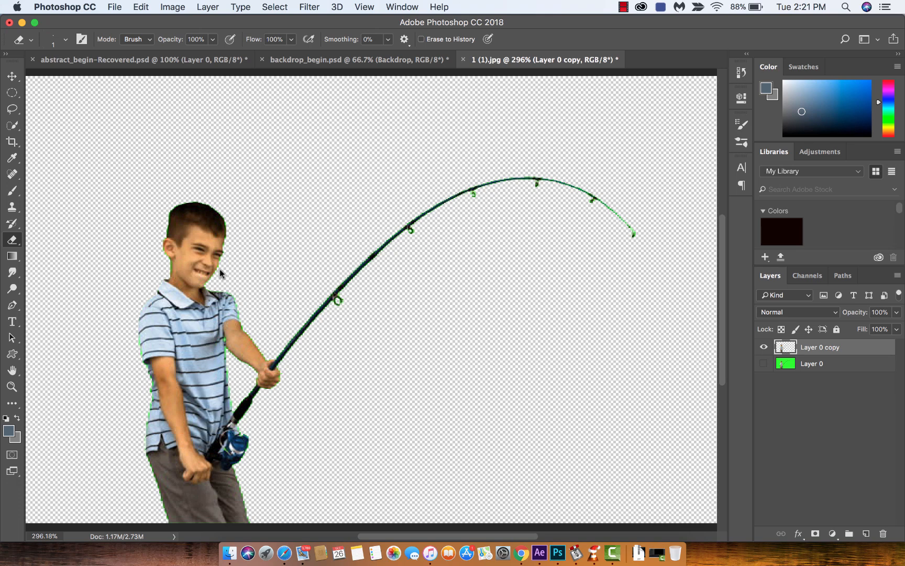
mouse_move(277, 186)
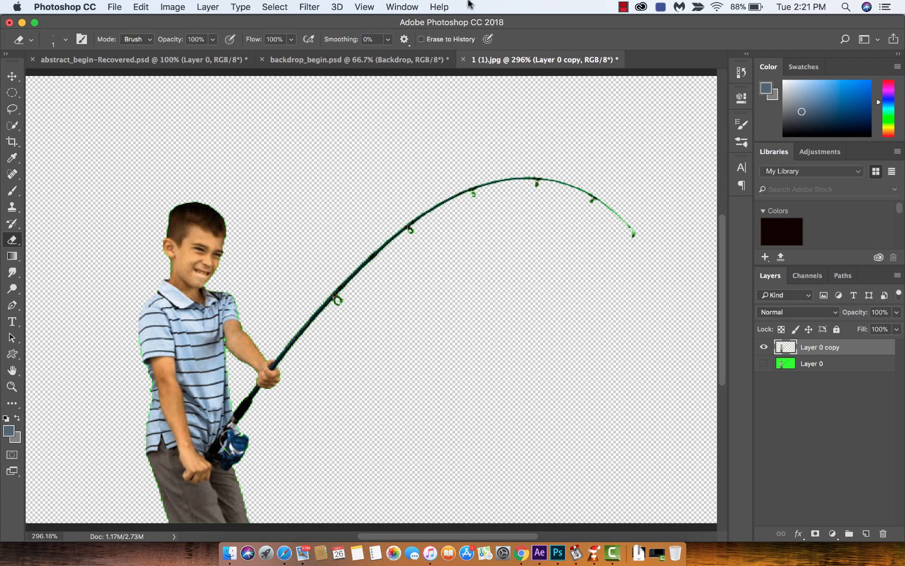
click(623, 6)
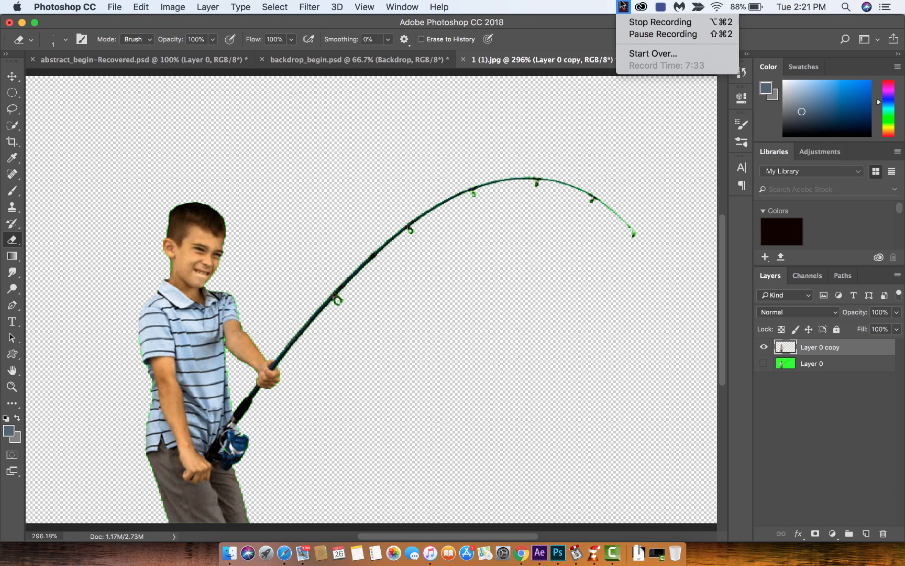